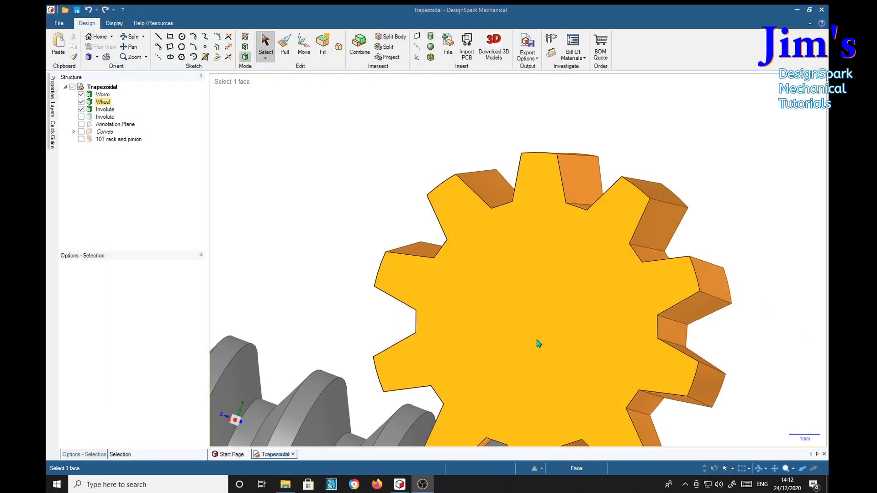
mouse_move(526, 311)
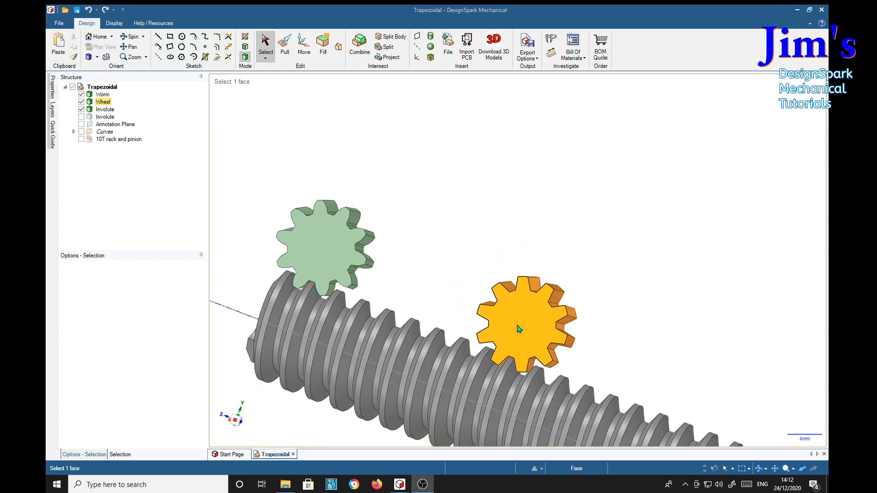
mouse_move(527, 323)
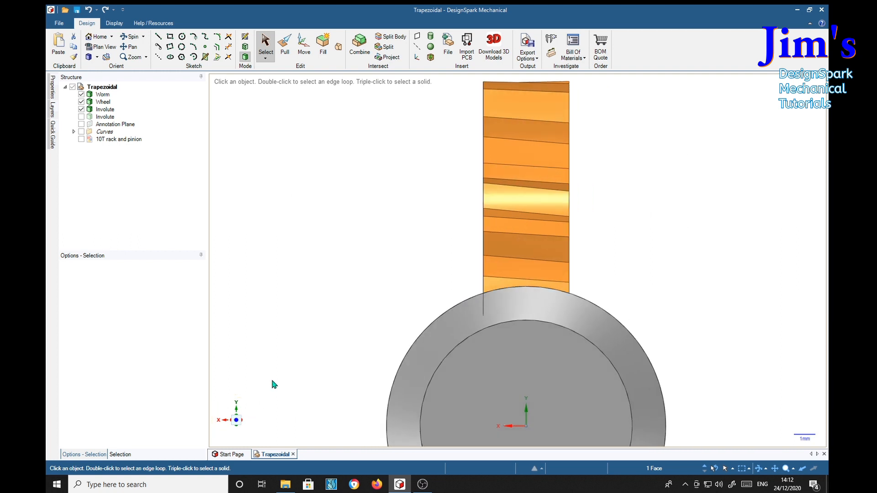
mouse_move(585, 238)
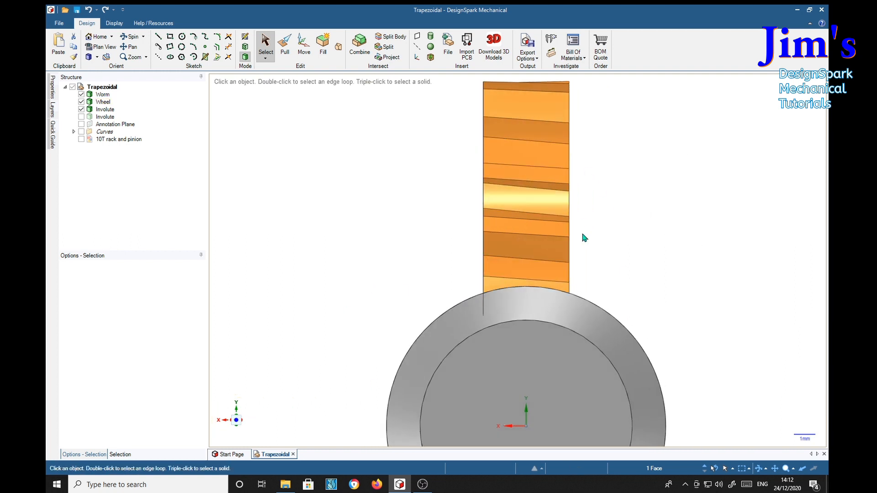
mouse_move(617, 156)
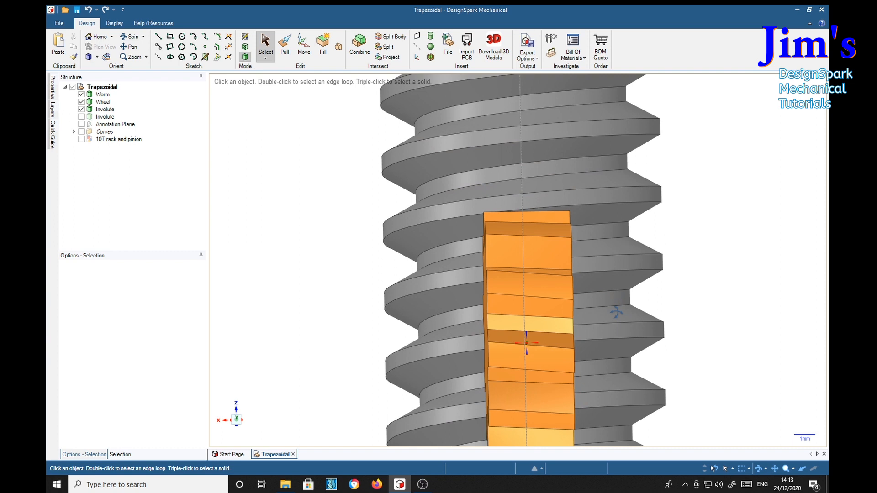
Select faces and an edge of the small gear in the DesignSpark model, then clear the selection
click(529, 363)
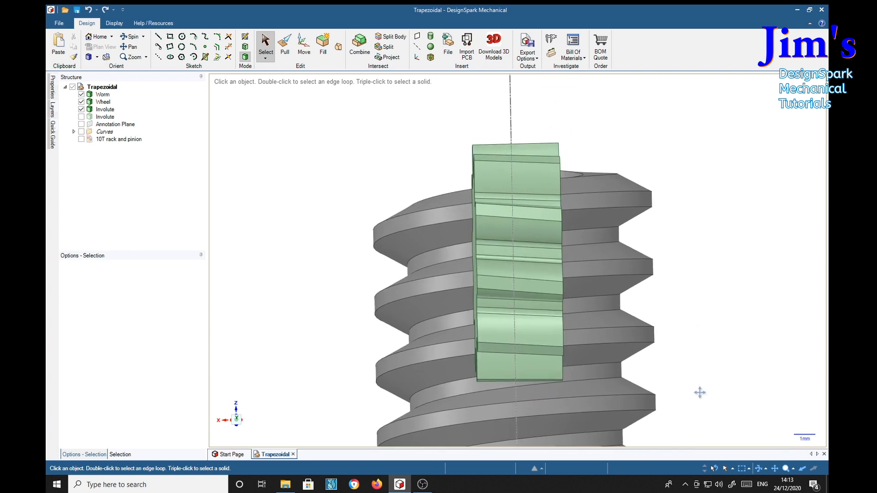
mouse_move(736, 352)
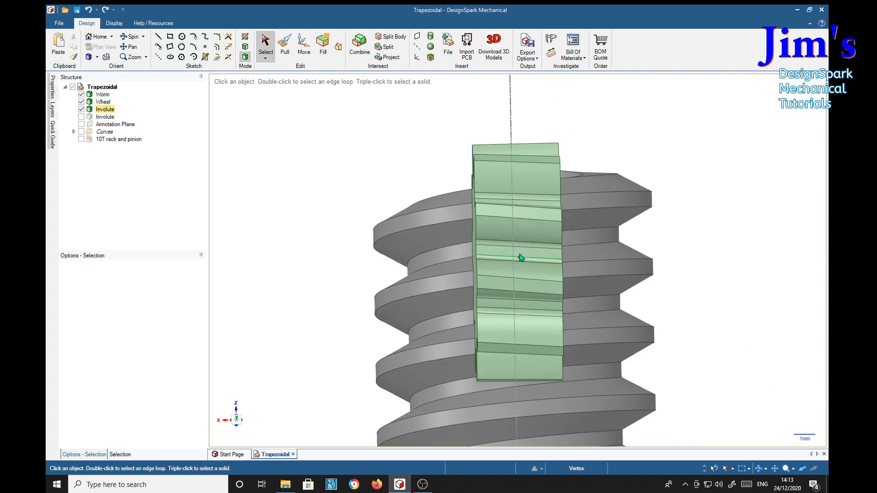
click(517, 286)
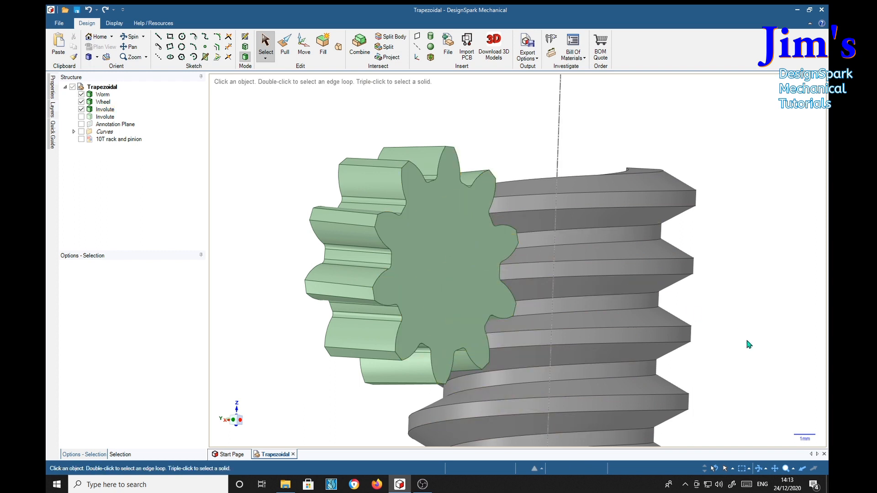
click(426, 260)
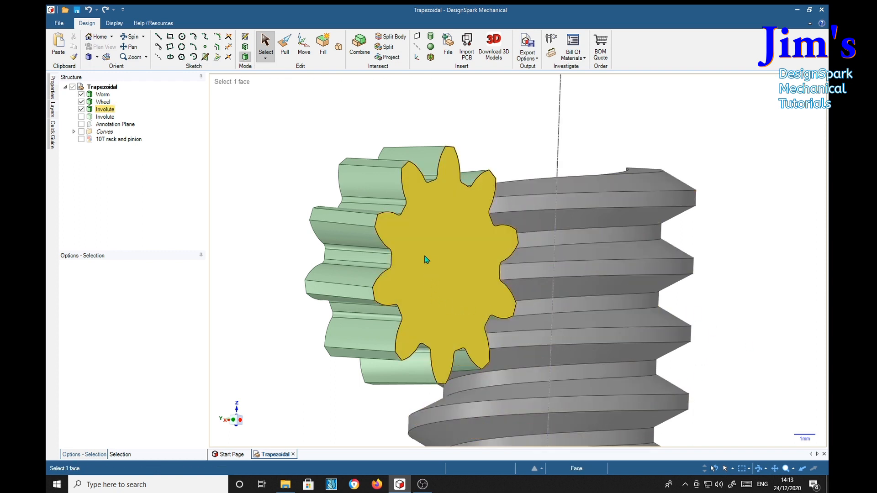
click(735, 298)
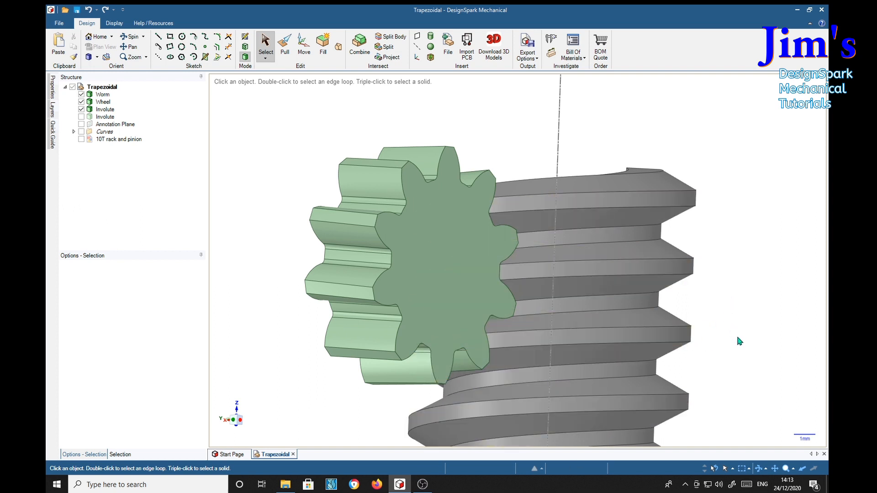
click(407, 258)
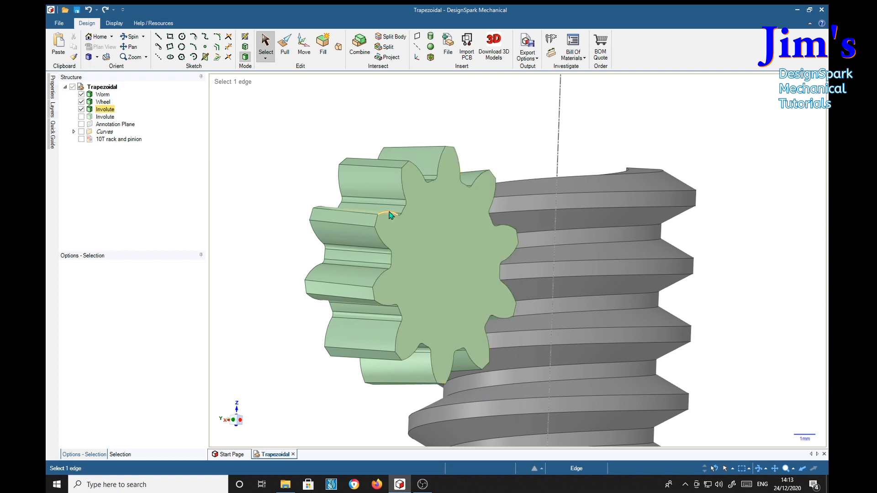
click(390, 238)
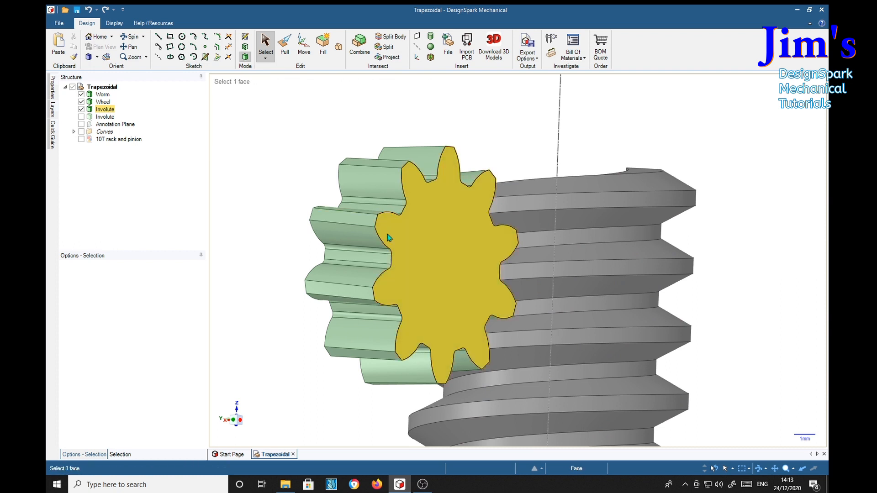
mouse_move(460, 270)
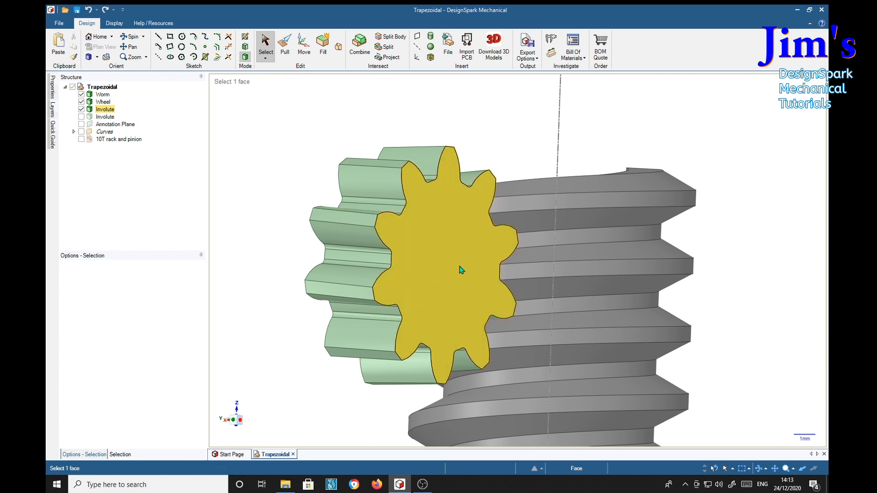
mouse_move(439, 268)
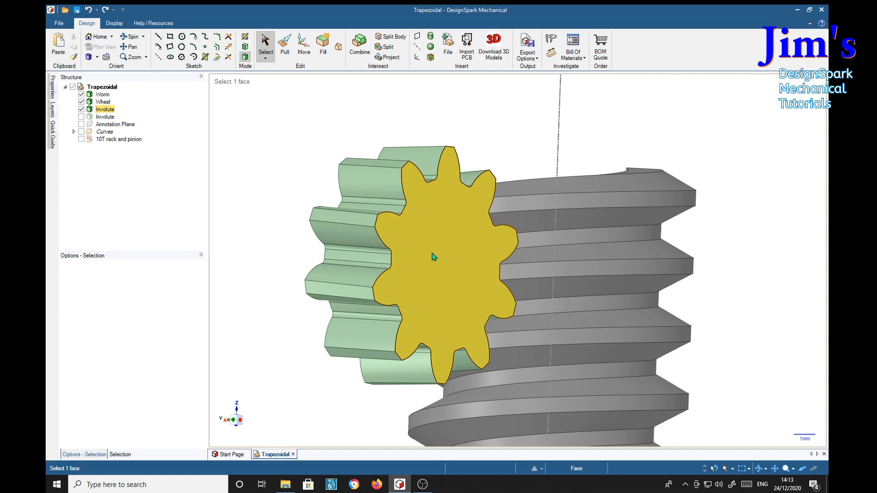
mouse_move(433, 272)
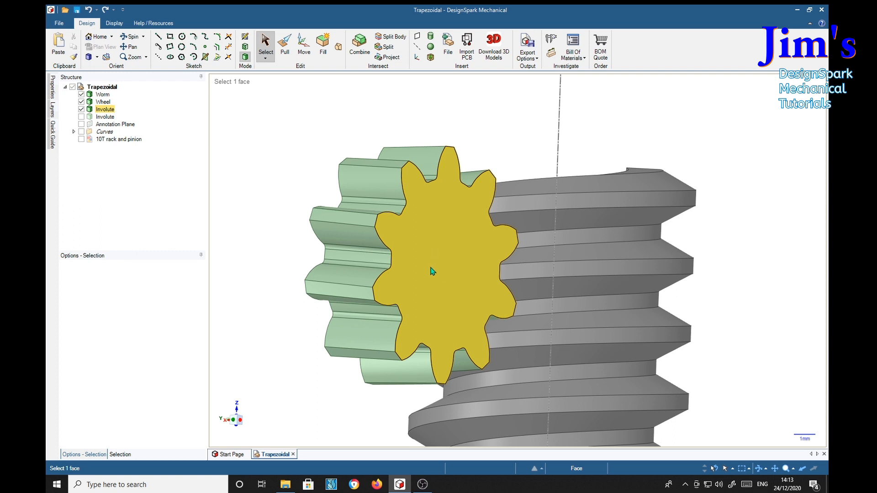
mouse_move(452, 285)
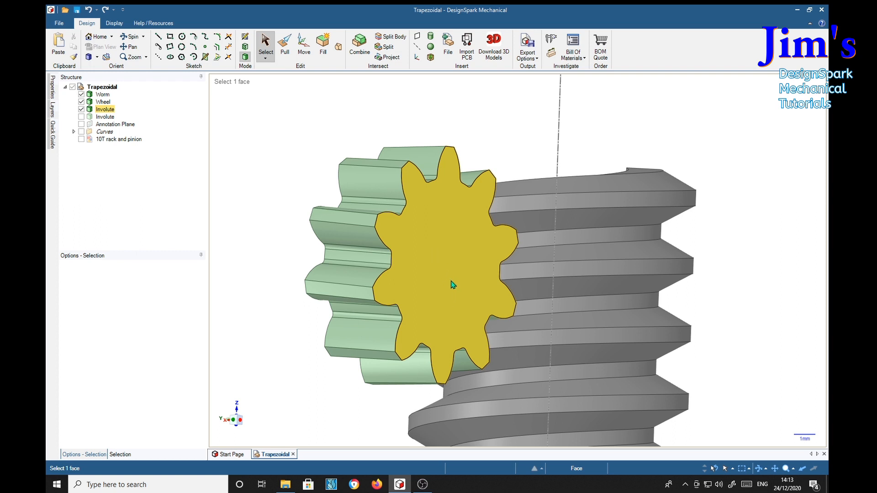
mouse_move(432, 300)
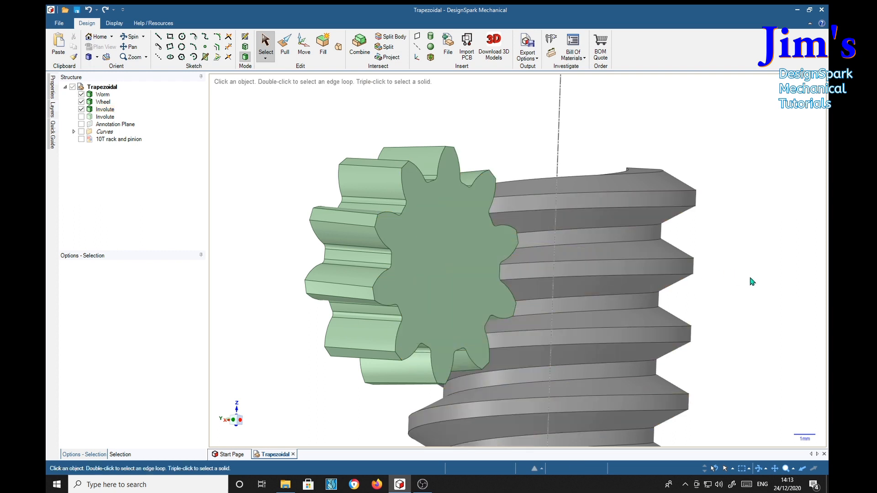
mouse_move(712, 289)
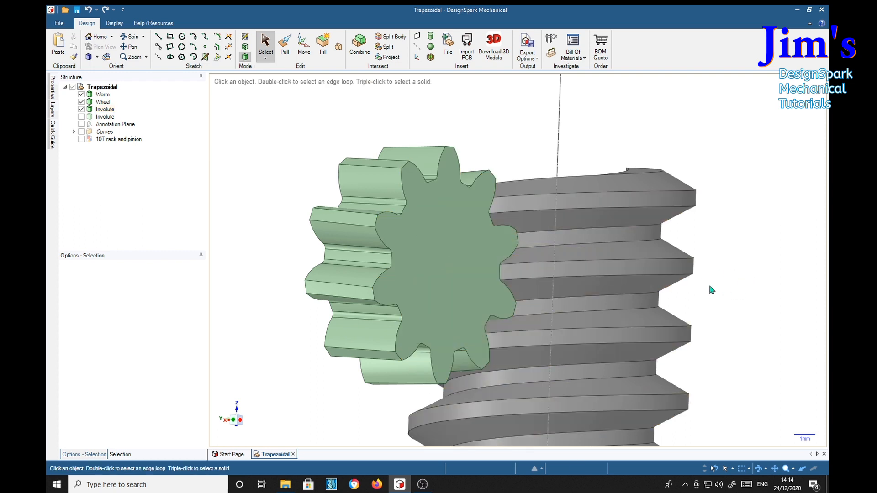
mouse_move(755, 290)
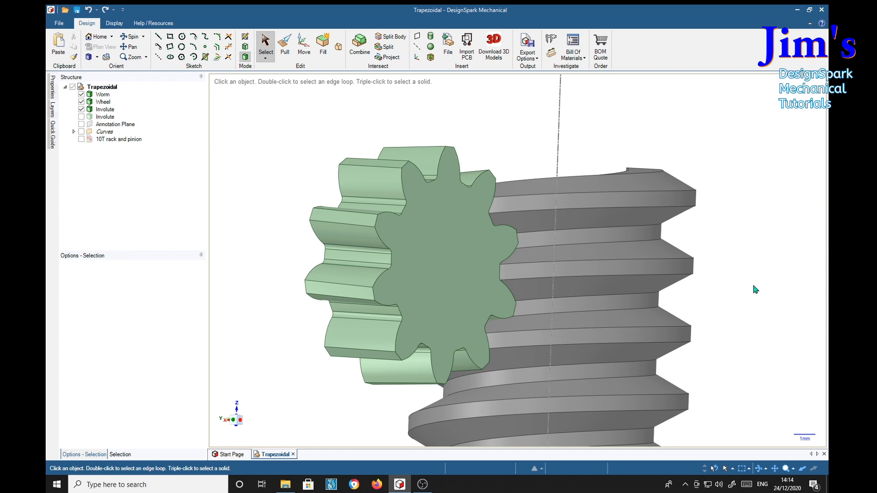
mouse_move(719, 304)
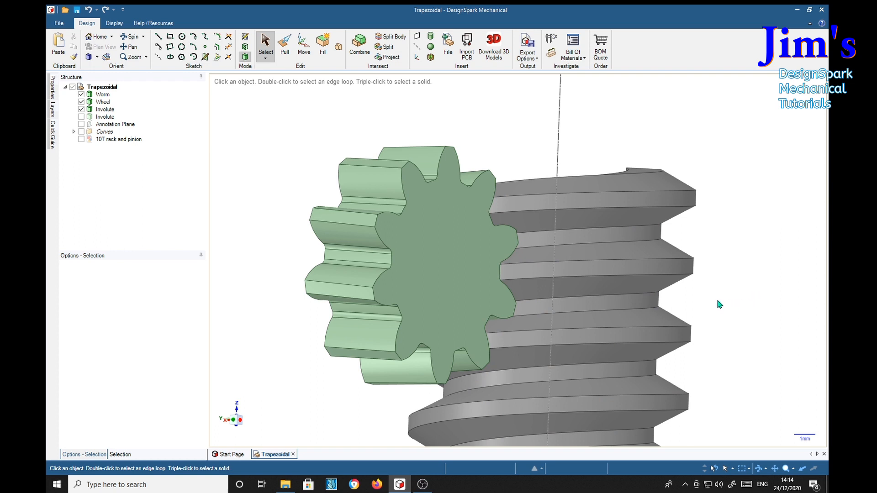
mouse_move(745, 307)
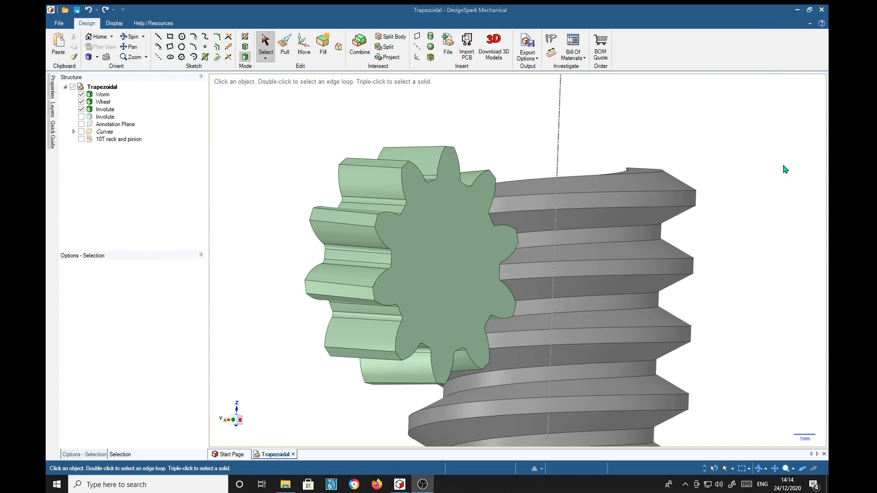
mouse_move(798, 10)
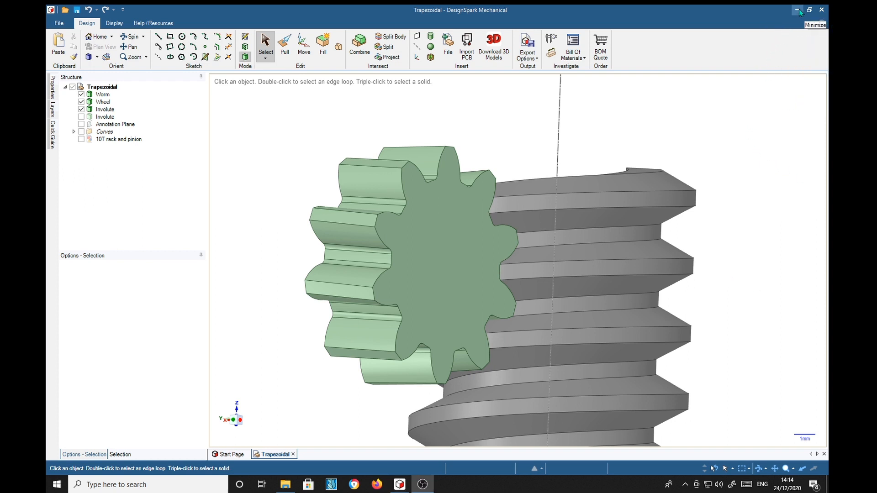
Minimise DesignSpark Mechanical and pick the GearGenerator shortcut on the desktop
click(799, 10)
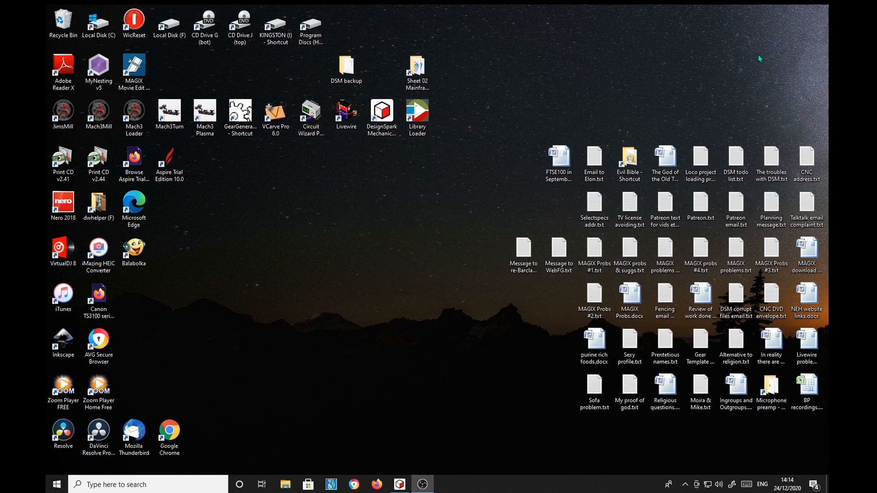
mouse_move(444, 212)
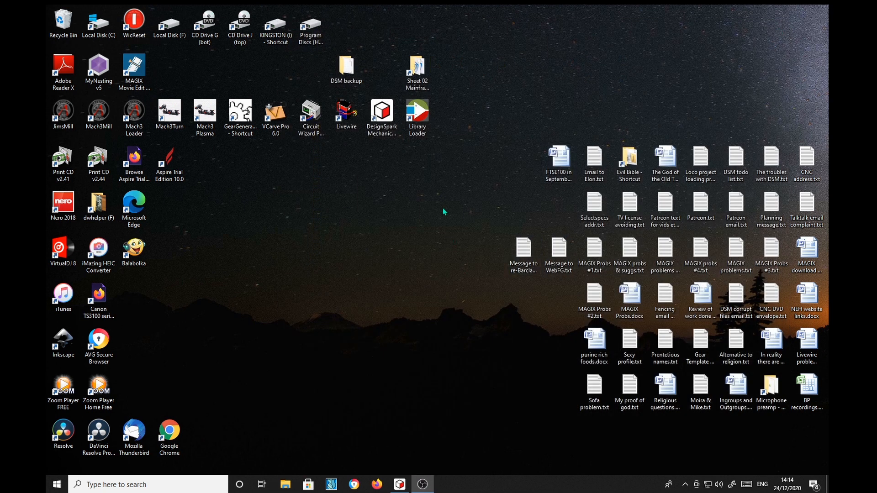
click(239, 114)
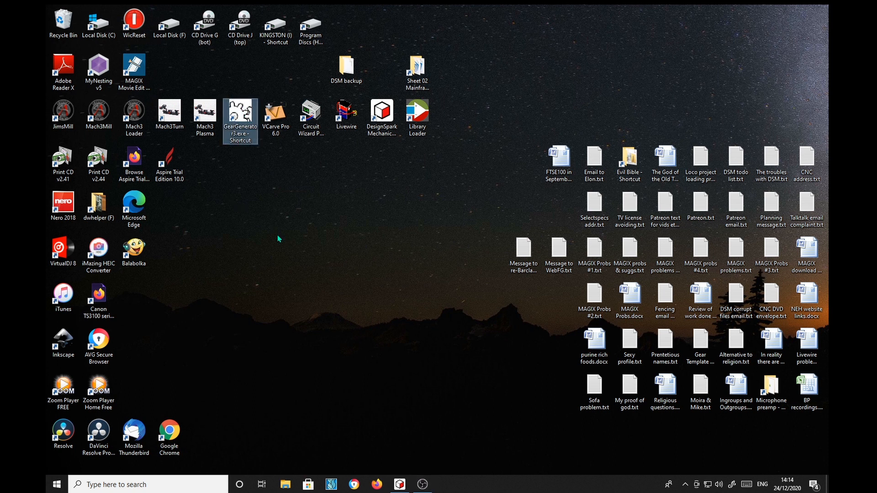
Launch Gear Template Generator maximised and preview pin and protractor styles before returning to involute teeth
double_click(241, 119)
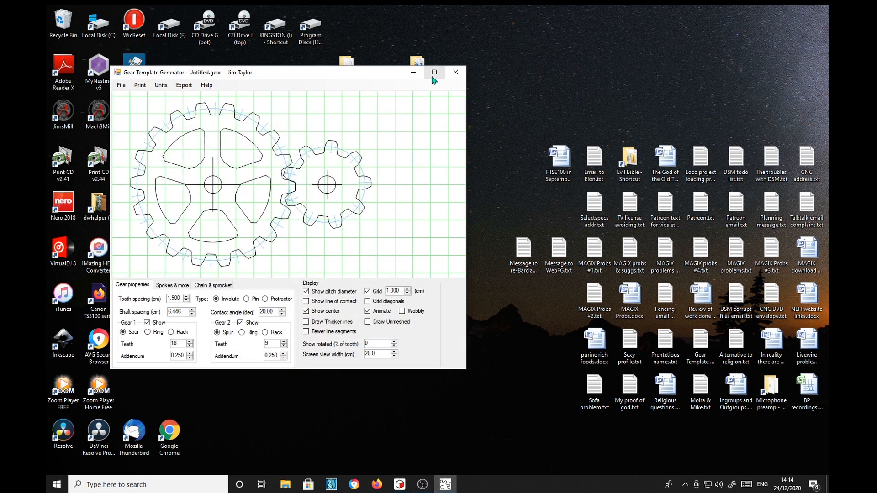
mouse_move(434, 74)
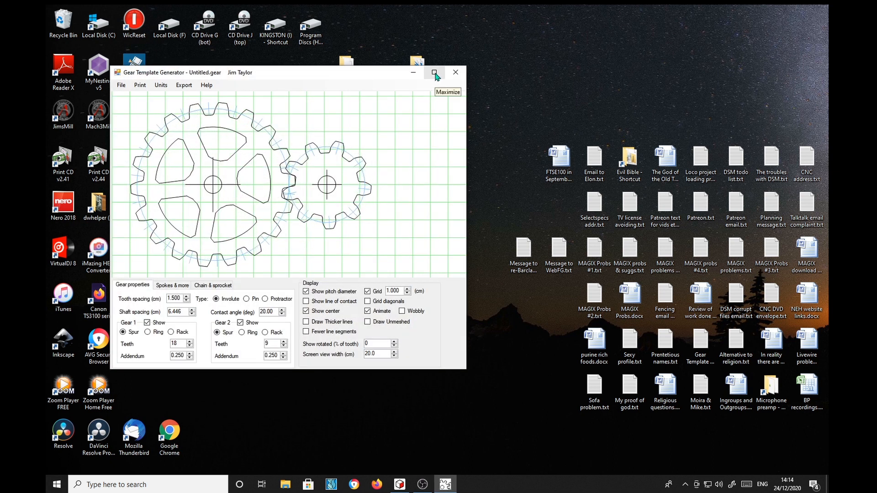
click(434, 72)
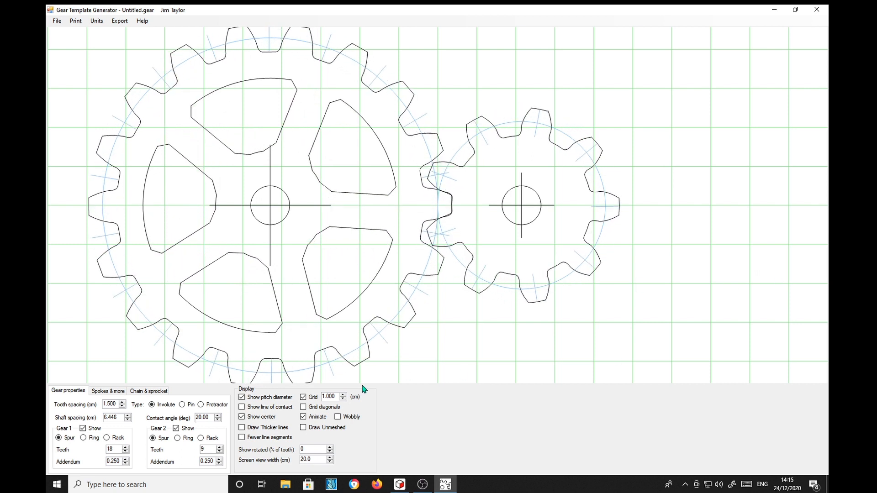
click(182, 405)
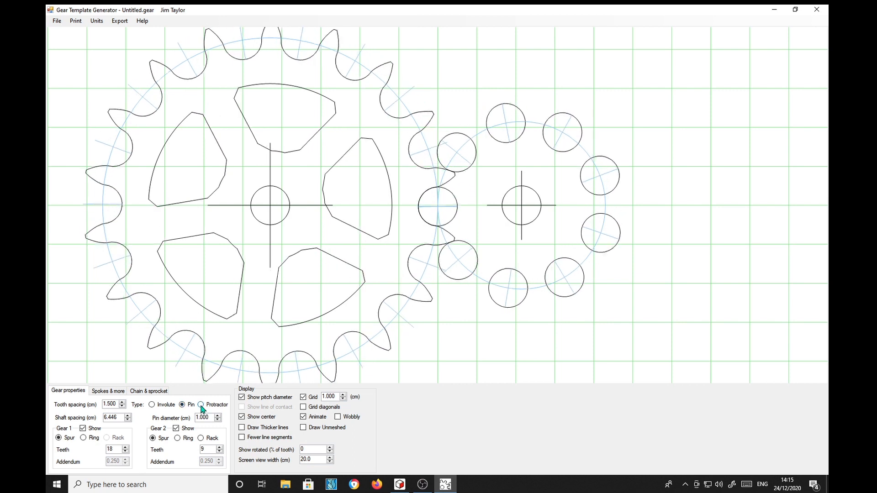
click(201, 405)
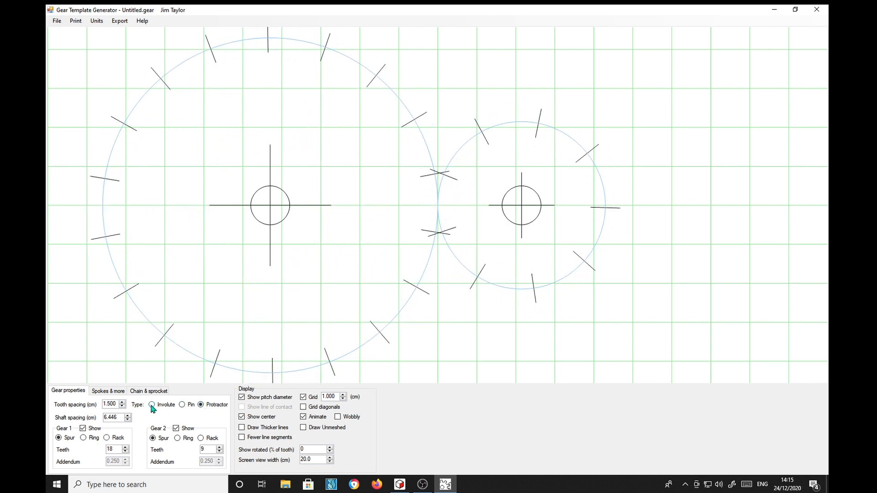
click(152, 438)
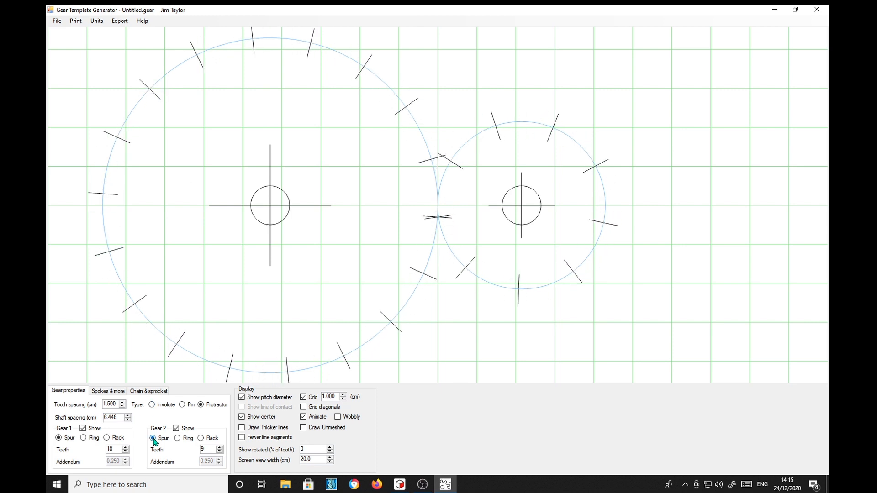
Try the second gear as spur and ring, then make it a straight rack
click(152, 405)
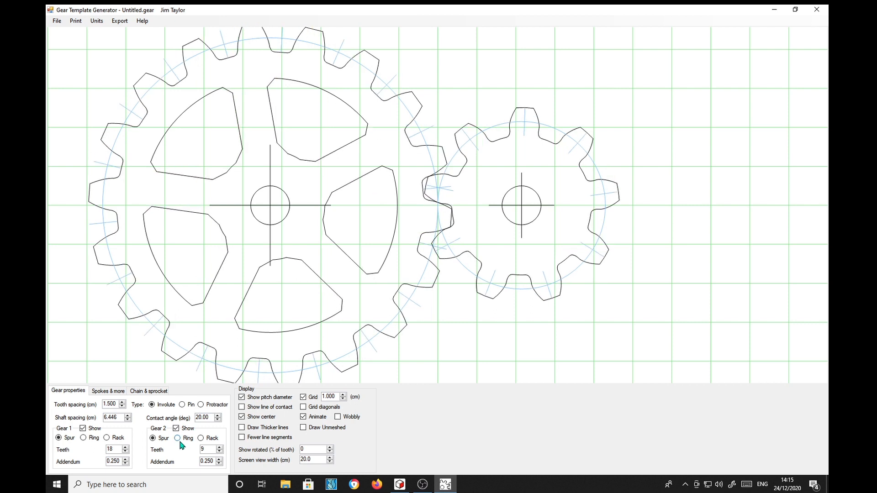
click(177, 437)
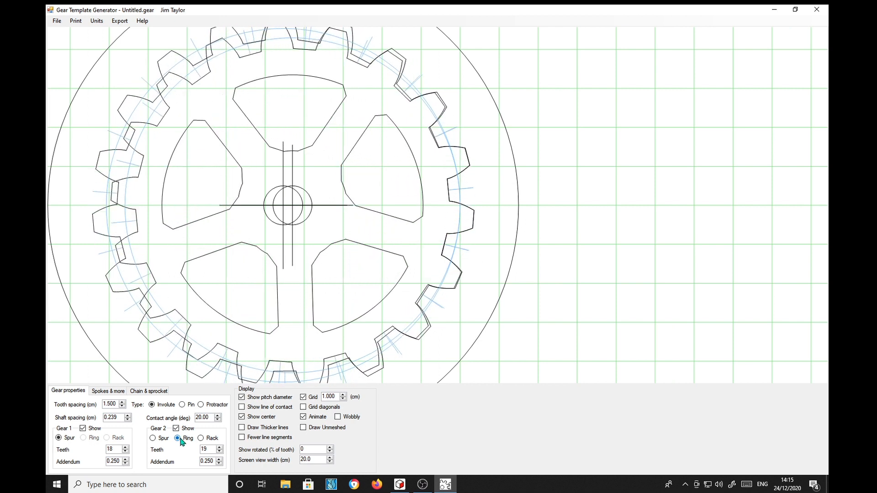
click(201, 439)
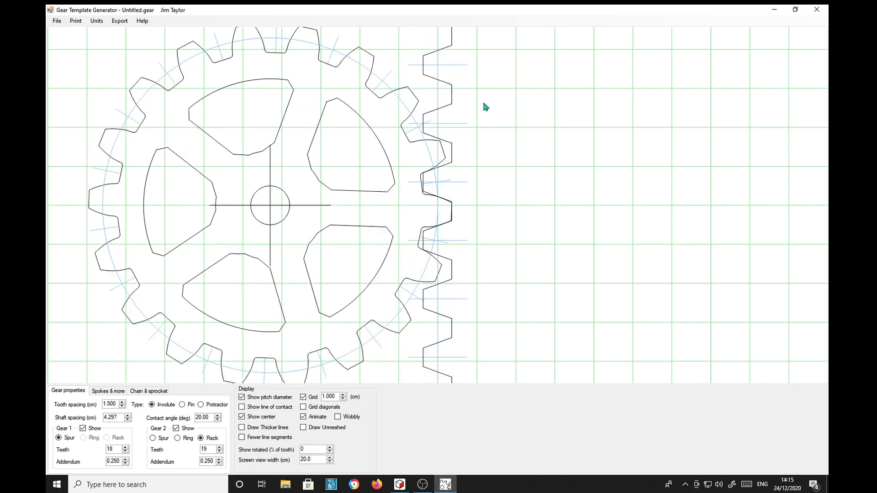
Load the saved 10T rack and pinion.gear file from the DXF folder
click(57, 21)
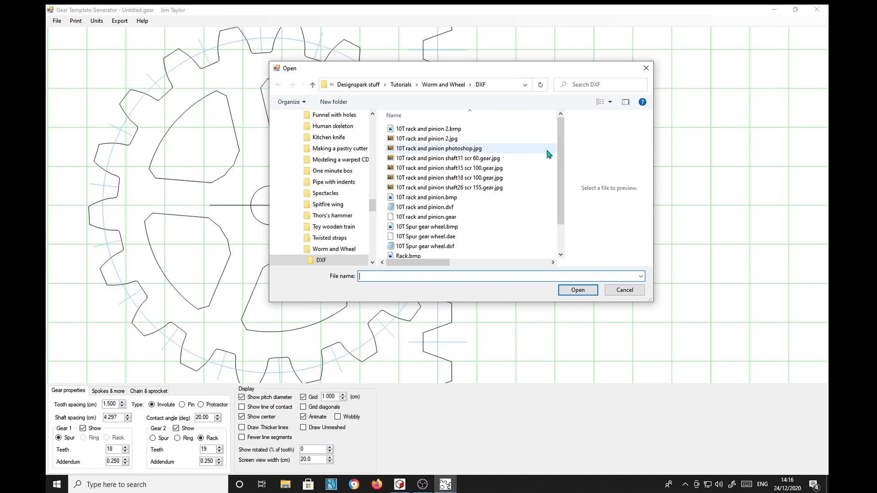
click(427, 198)
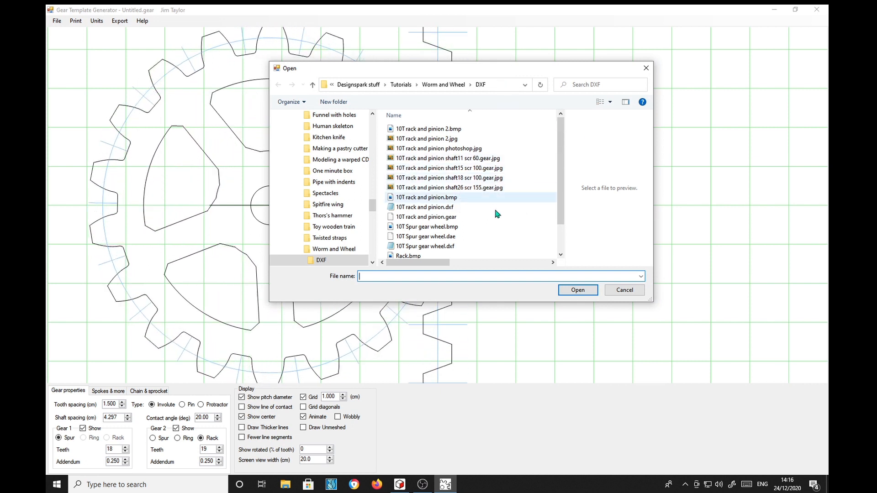
click(428, 217)
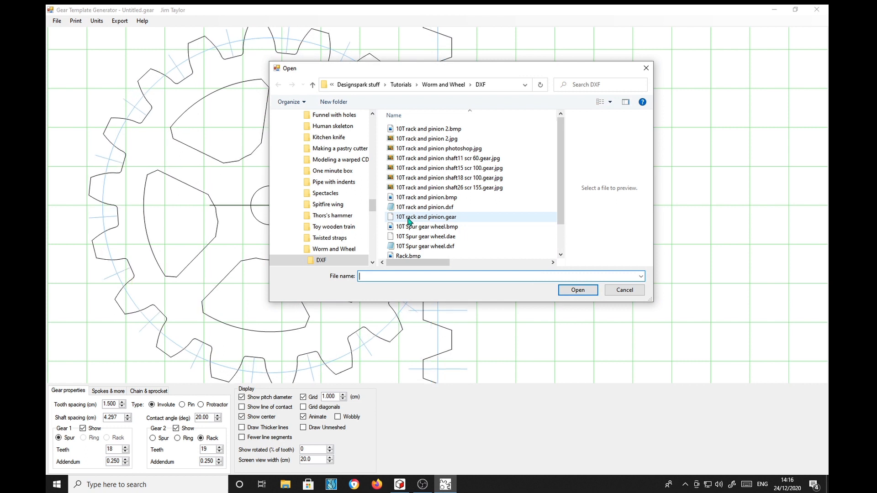
click(427, 217)
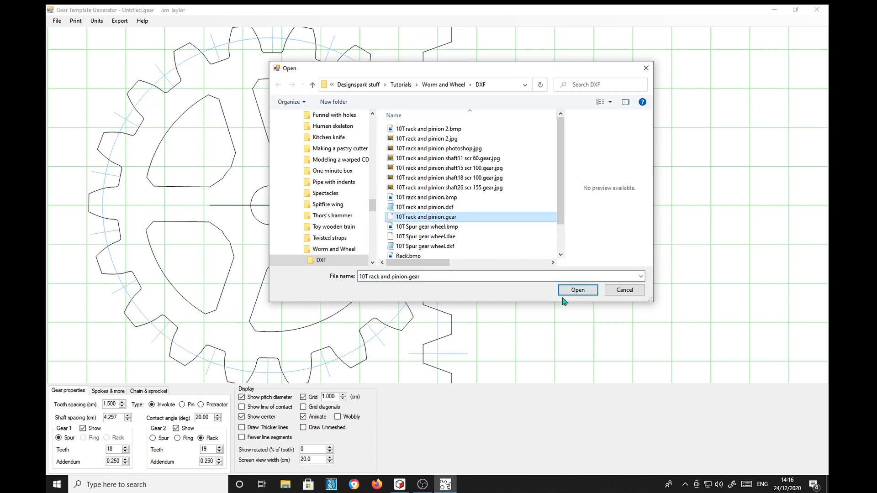
click(577, 290)
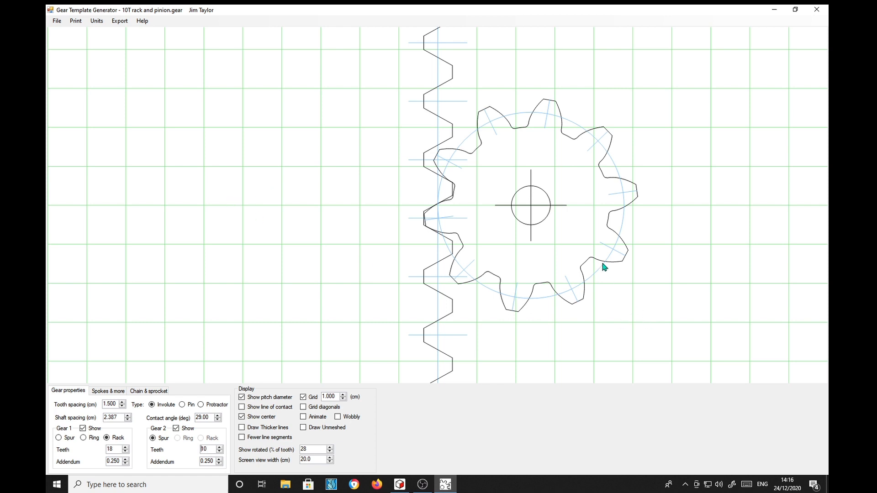
mouse_move(502, 183)
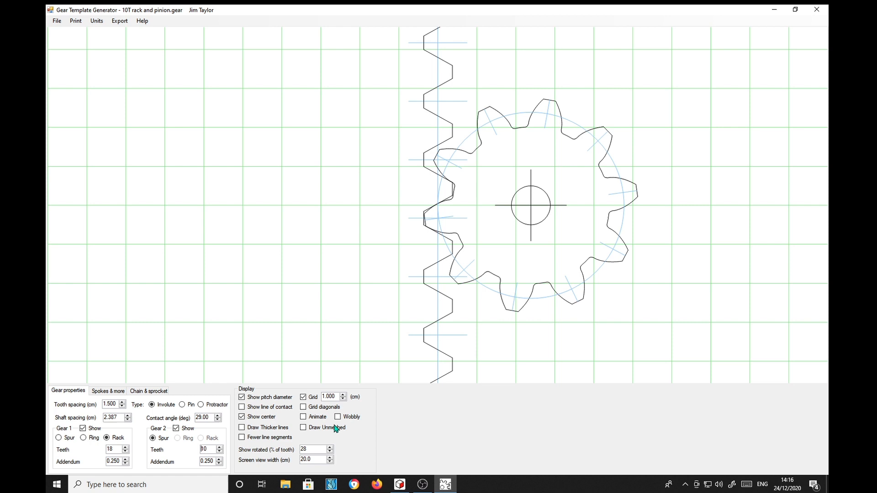
Draw the 10-tooth pinion and rack unmeshed, pulled apart from each other
click(303, 428)
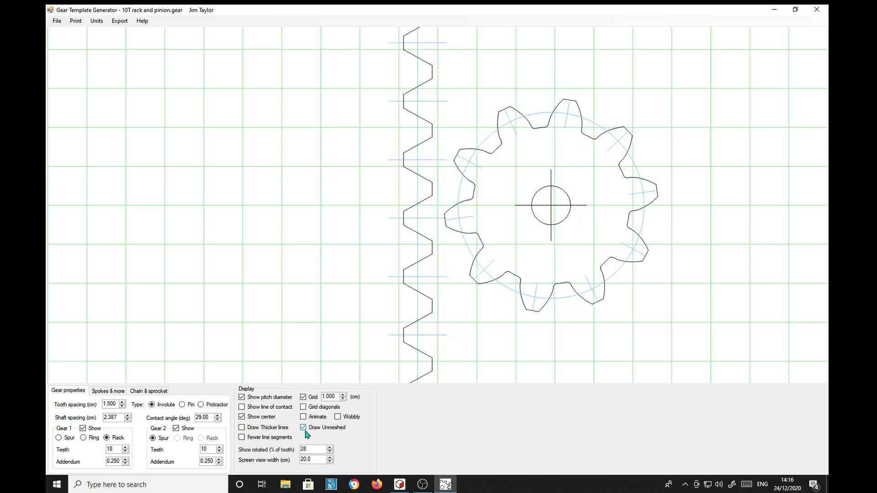
click(302, 427)
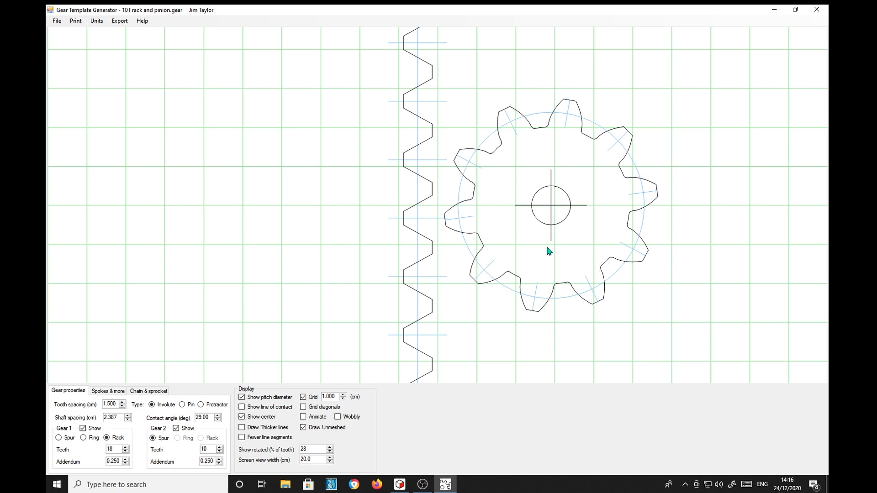
mouse_move(532, 323)
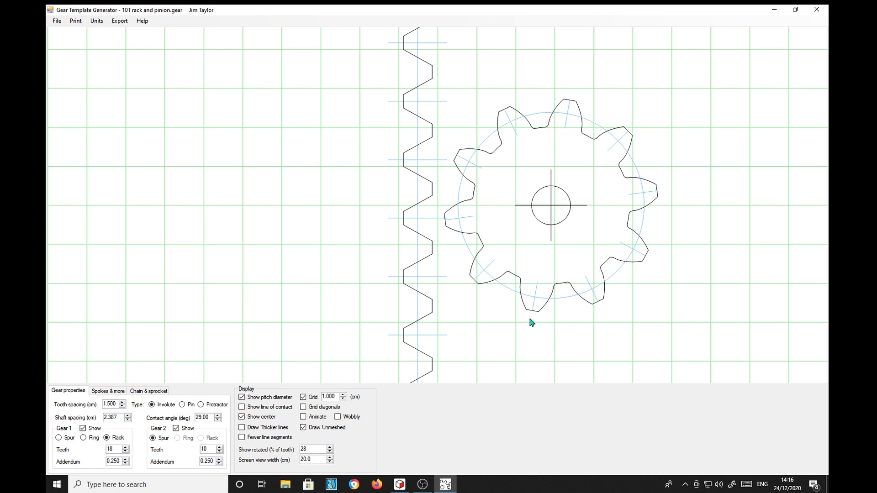
mouse_move(631, 172)
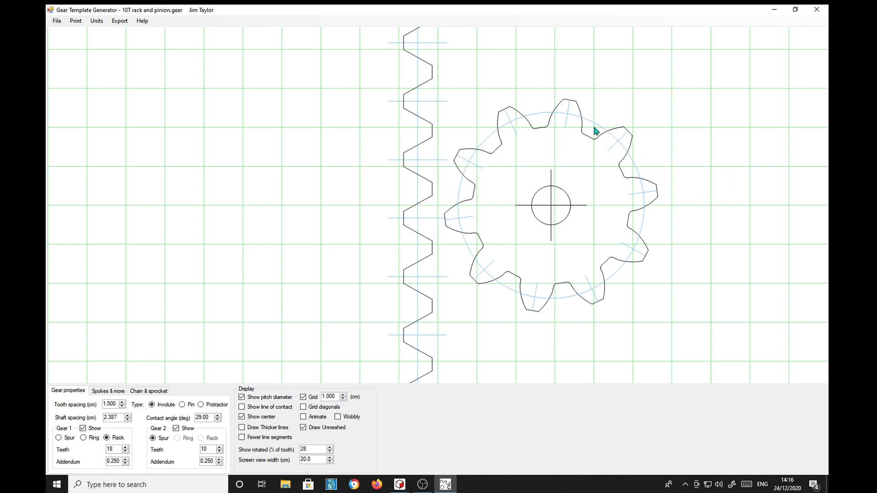
mouse_move(605, 246)
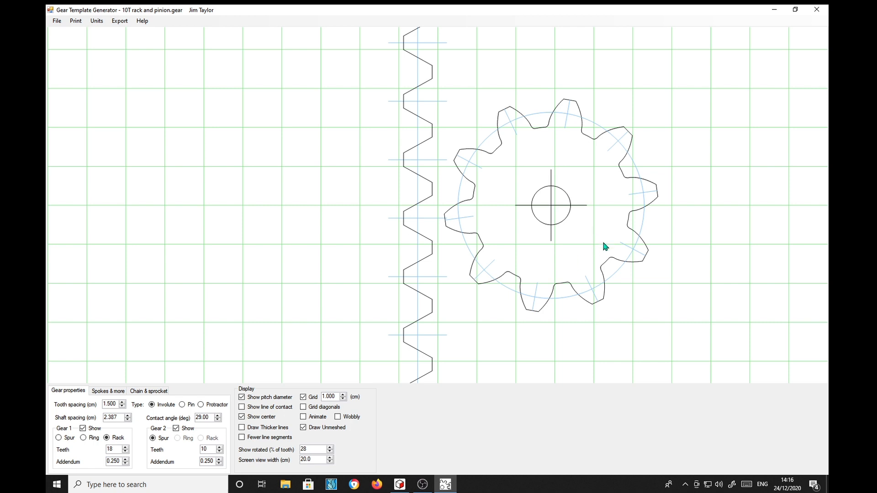
mouse_move(140, 445)
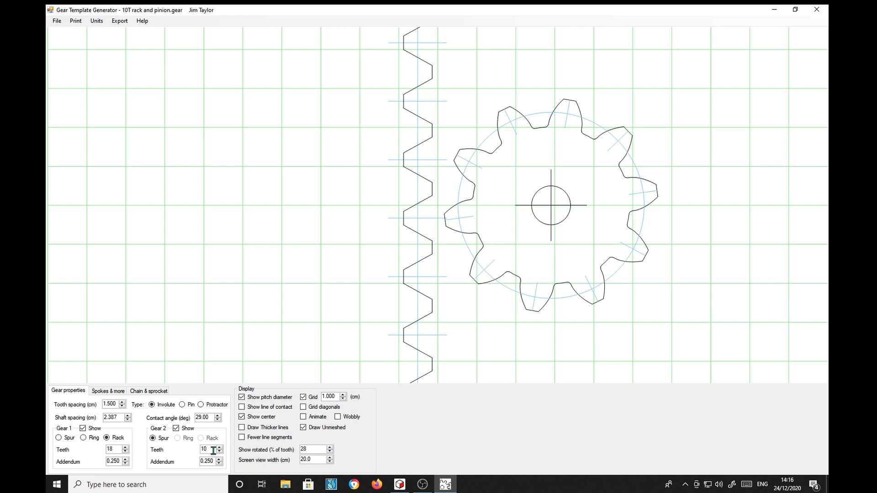
mouse_move(89, 463)
text(4)
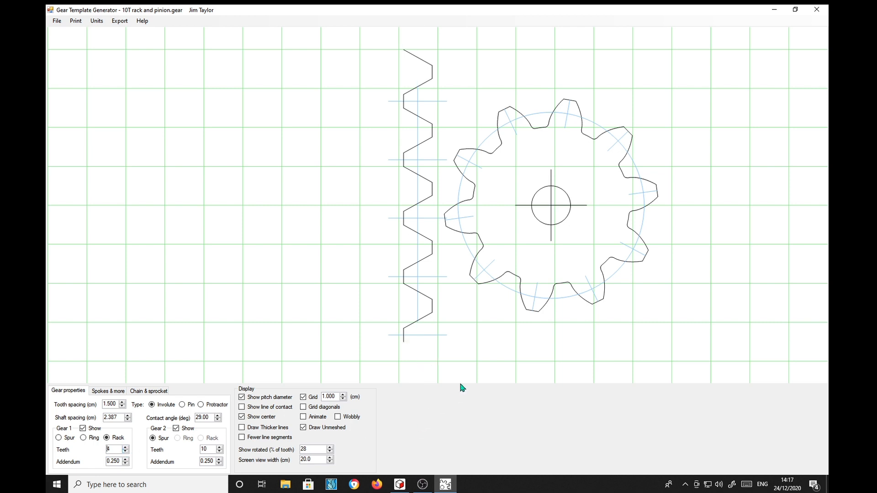
mouse_move(470, 380)
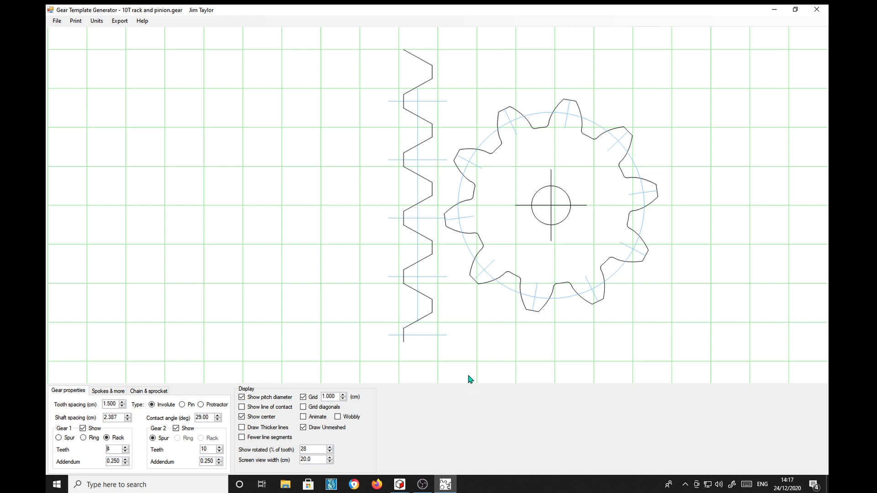
mouse_move(686, 156)
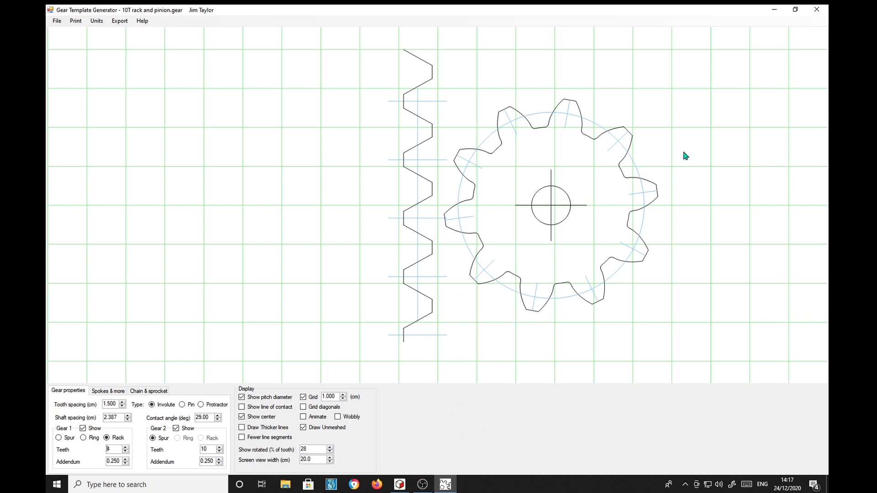
mouse_move(577, 160)
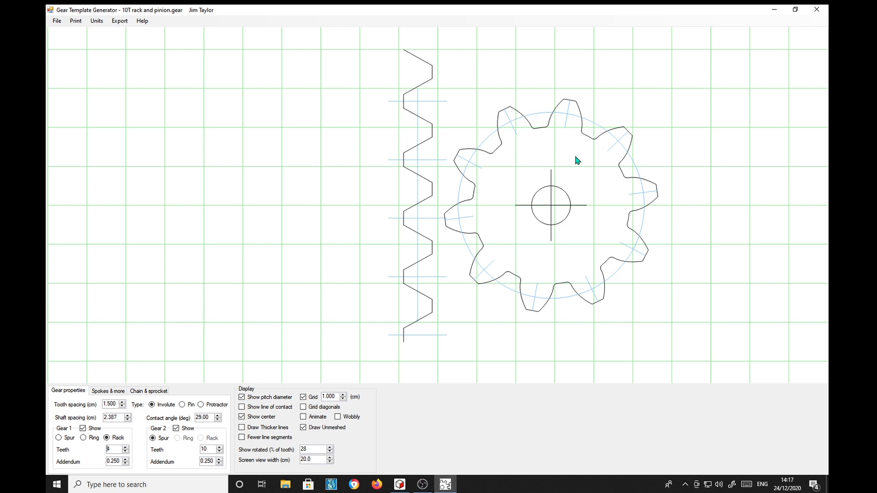
mouse_move(572, 190)
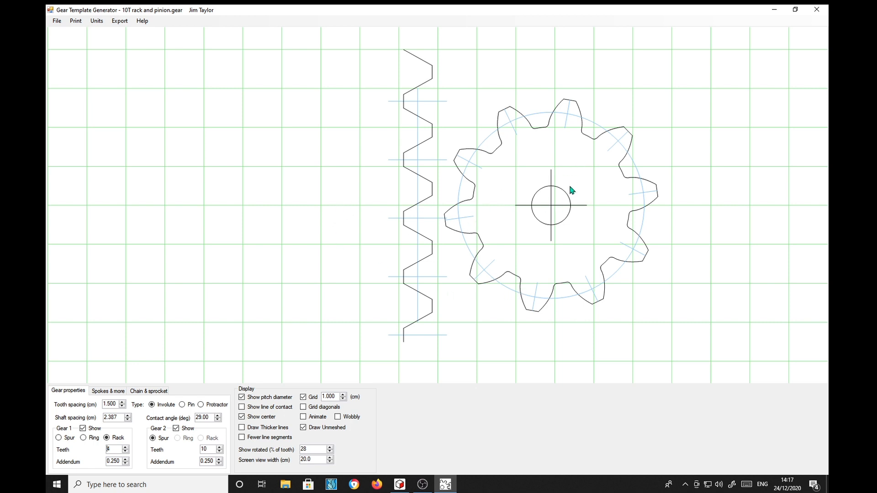
mouse_move(500, 195)
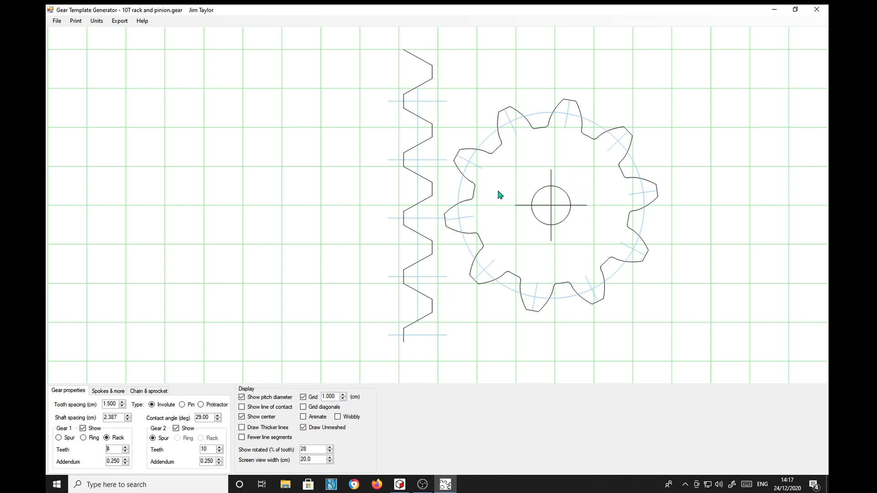
mouse_move(207, 129)
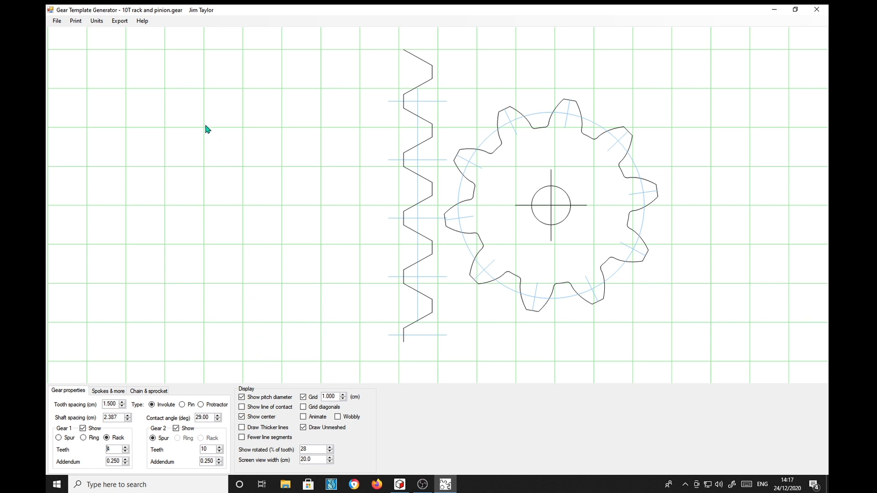
click(118, 21)
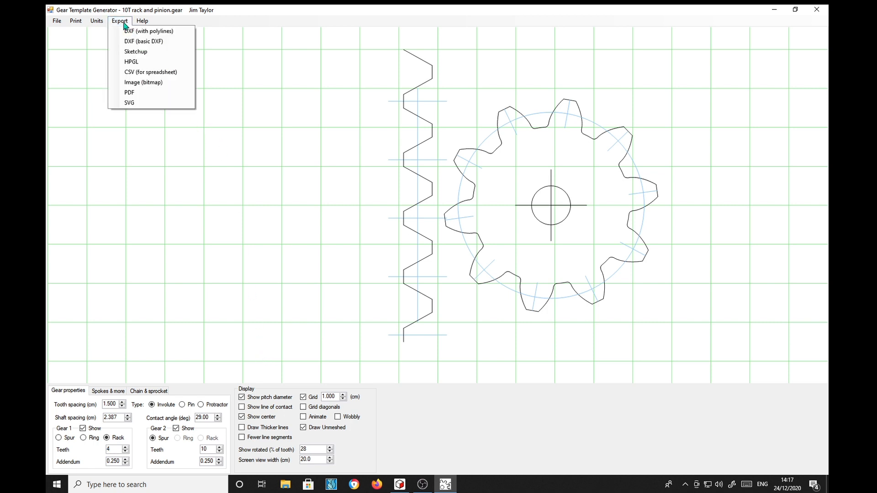
mouse_move(143, 83)
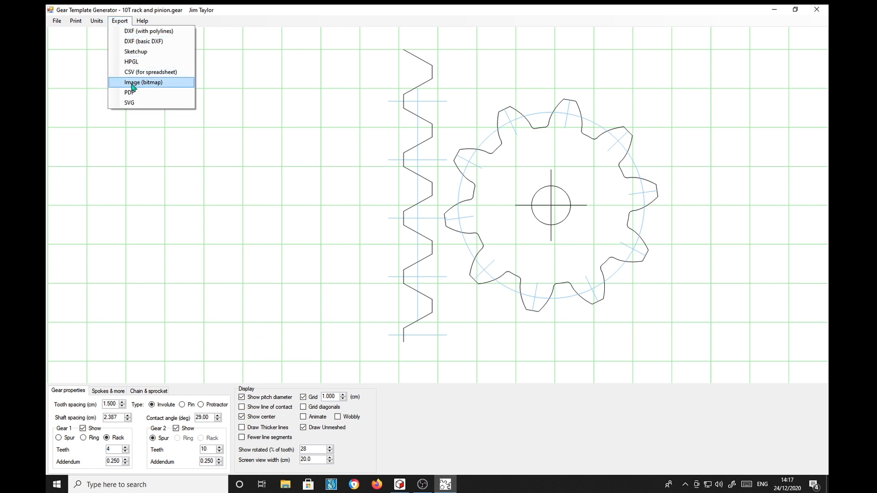
click(144, 82)
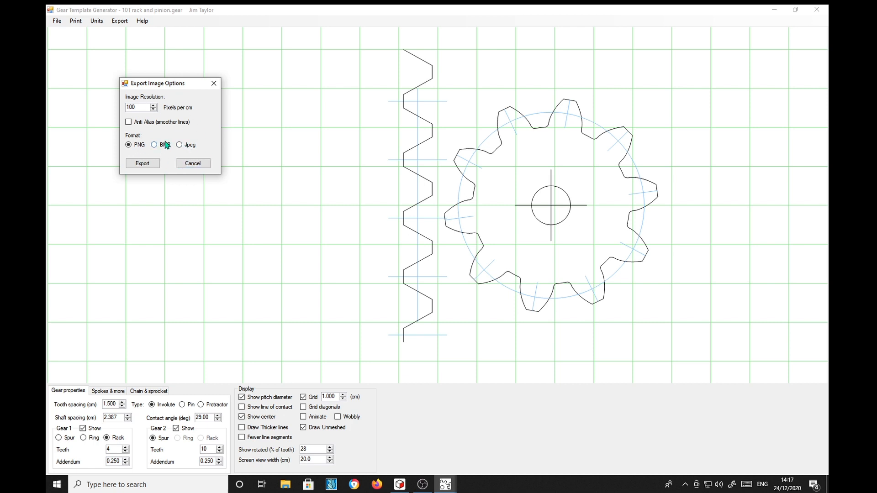
mouse_move(282, 250)
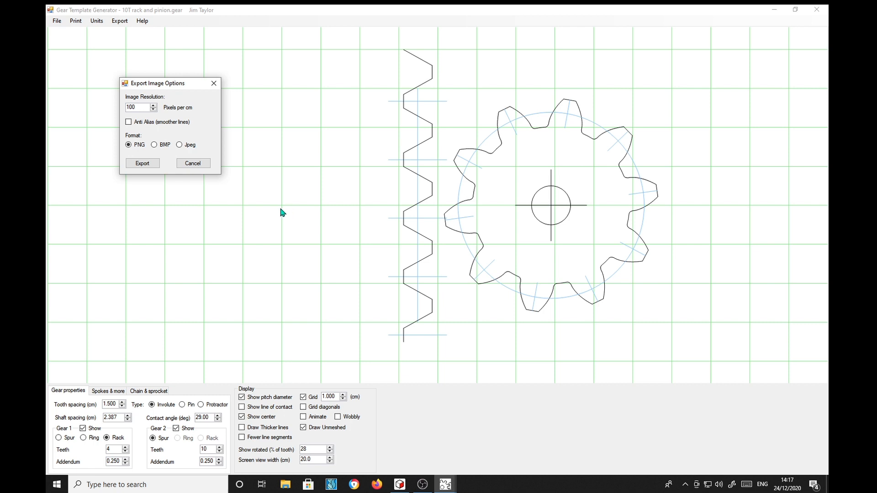
mouse_move(249, 233)
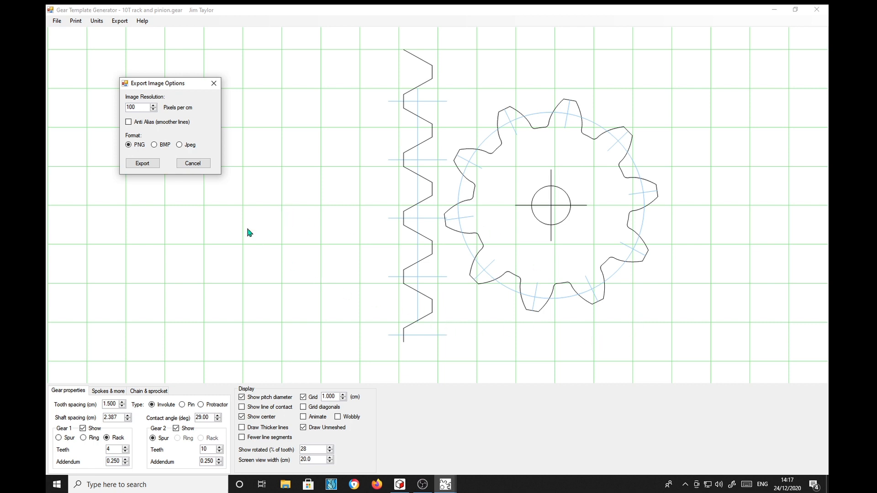
click(192, 163)
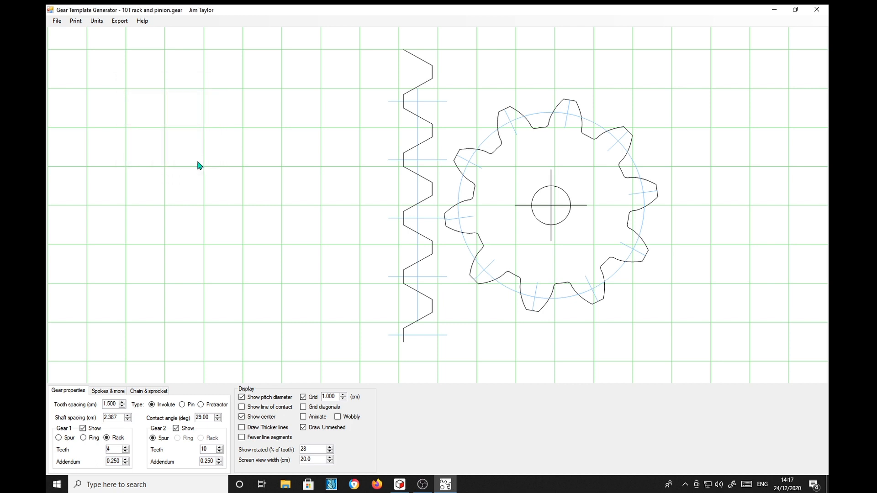
mouse_move(318, 165)
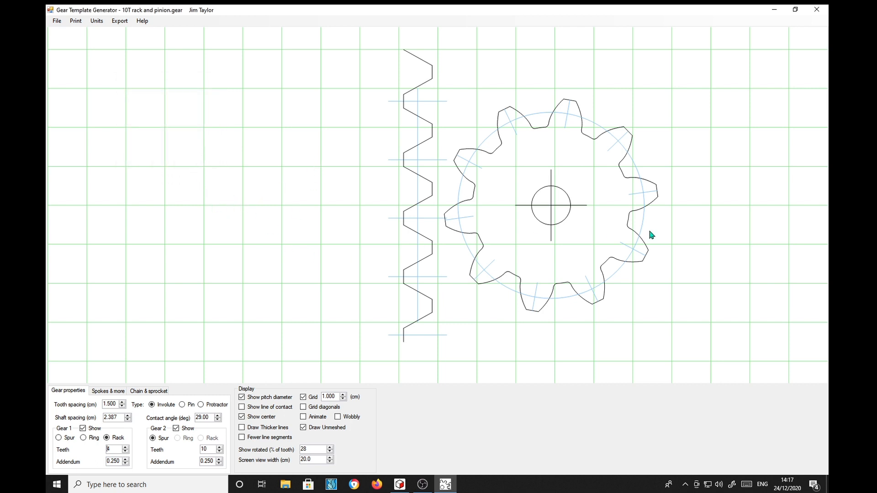
mouse_move(201, 121)
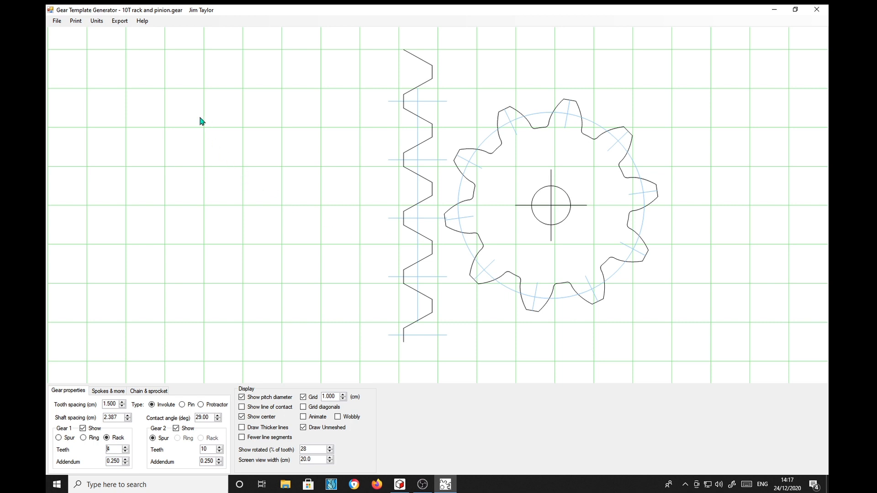
mouse_move(173, 60)
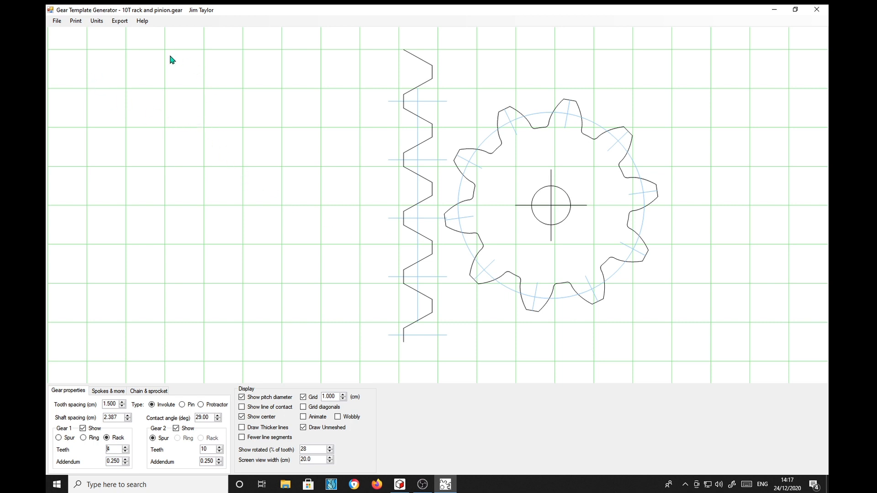
mouse_move(306, 338)
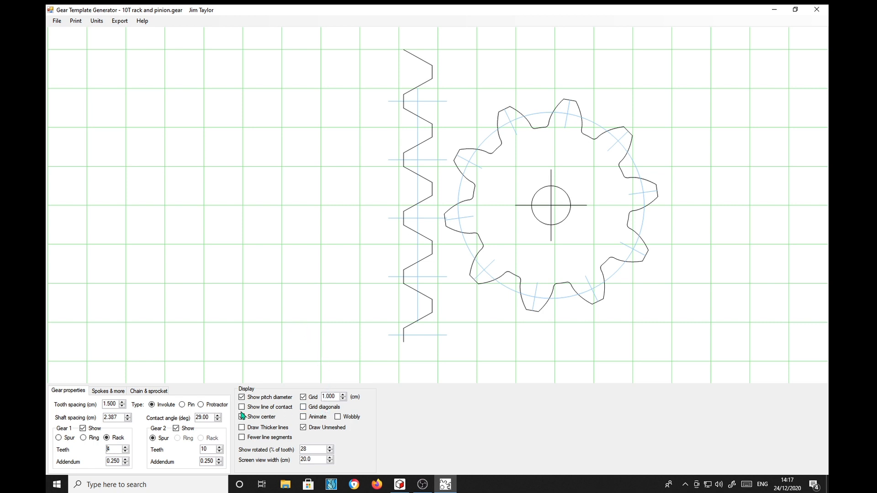
Draw the rack and pinion outlines with thicker lines
click(241, 417)
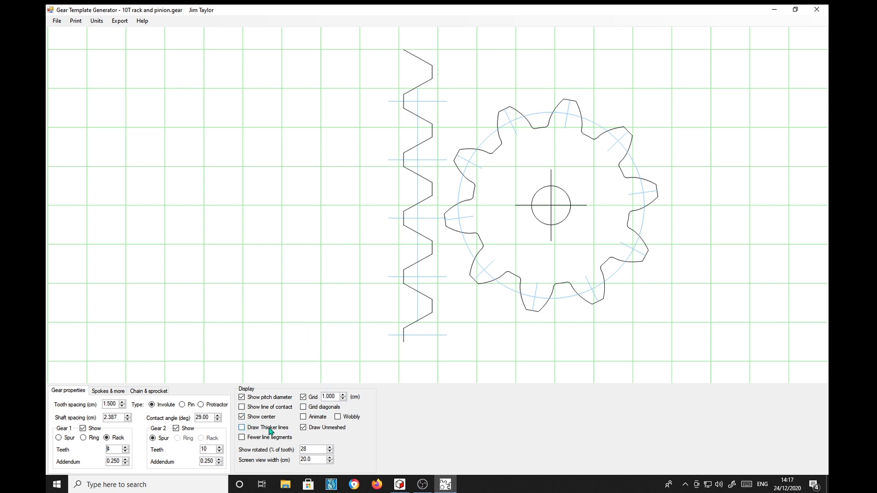
click(241, 428)
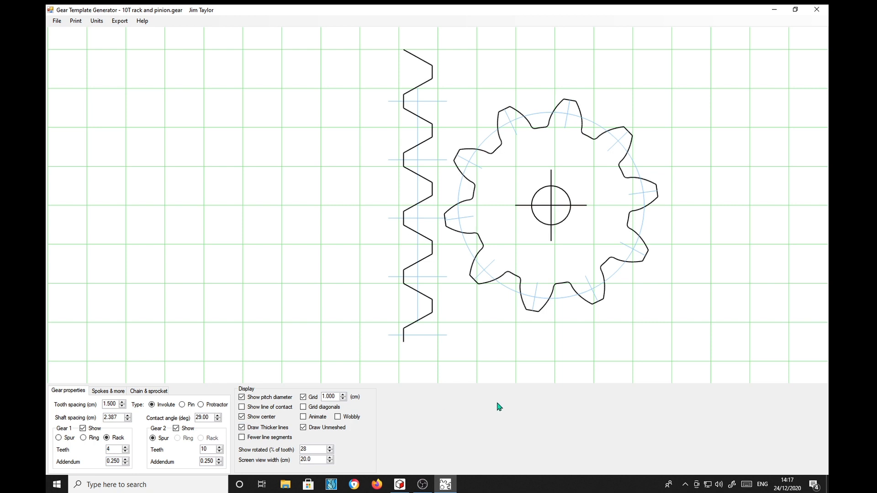
mouse_move(306, 232)
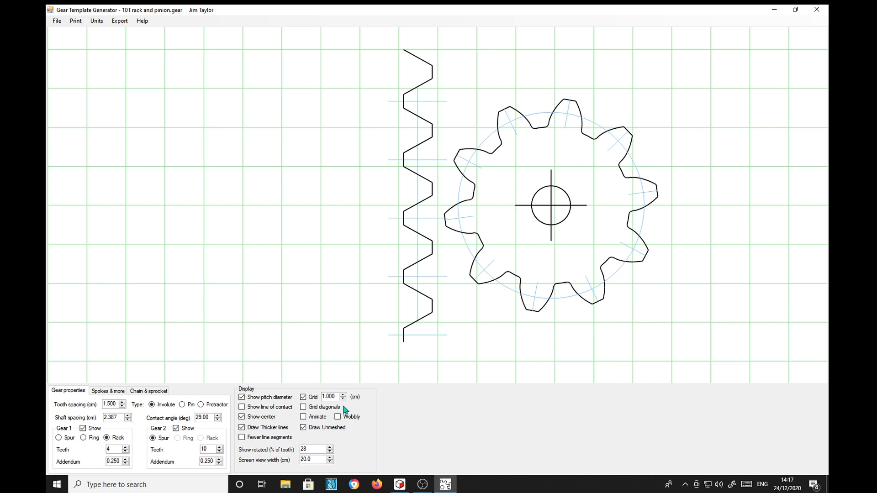
mouse_move(332, 465)
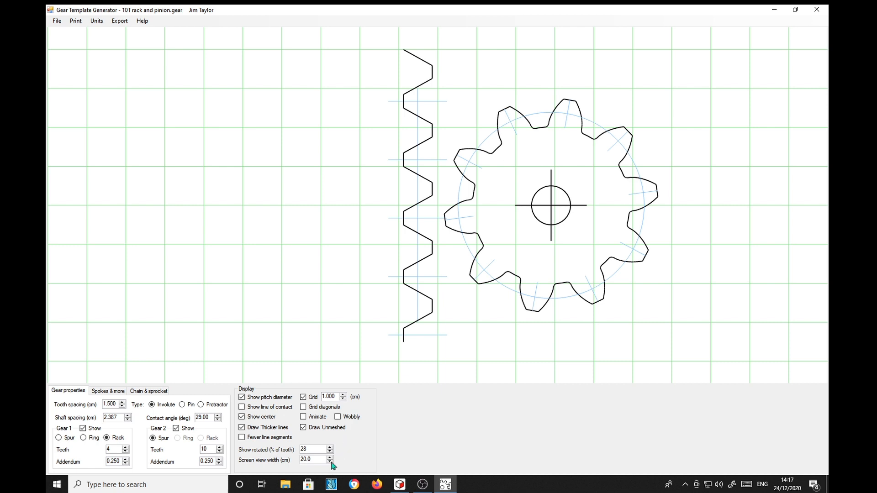
Step the screen view width around 19-20 cm, then set it to 100 cm
click(330, 463)
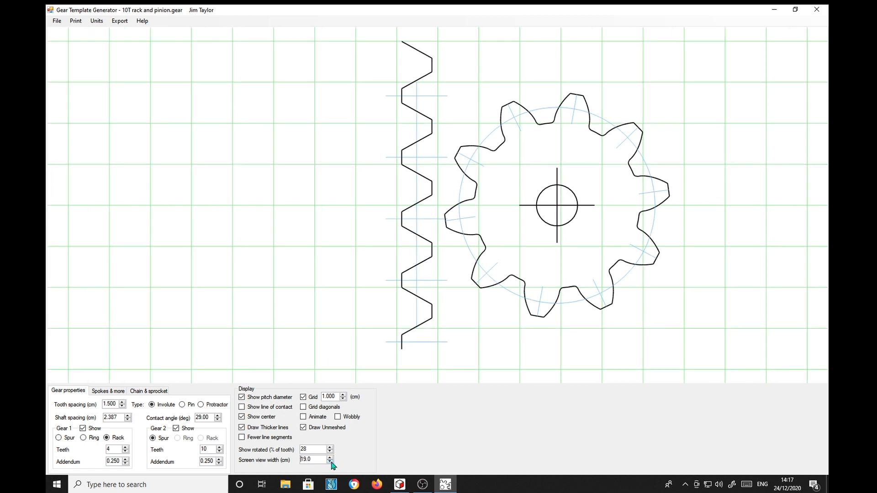
click(330, 462)
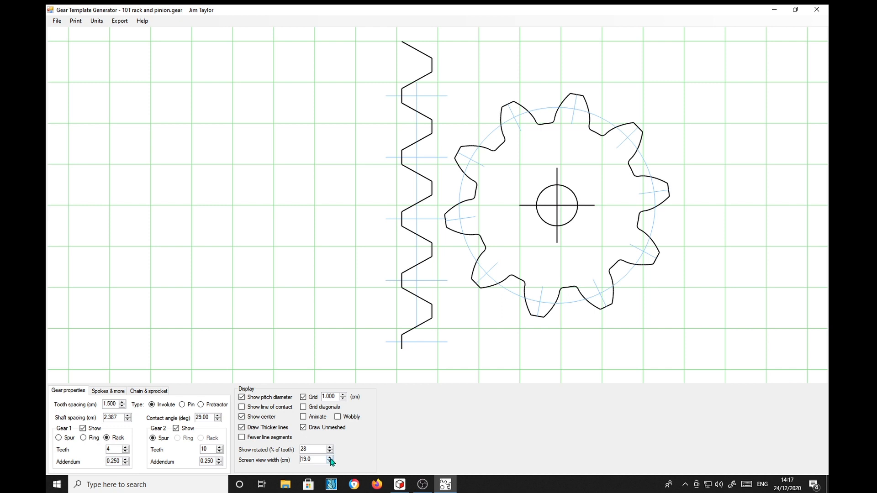
click(330, 458)
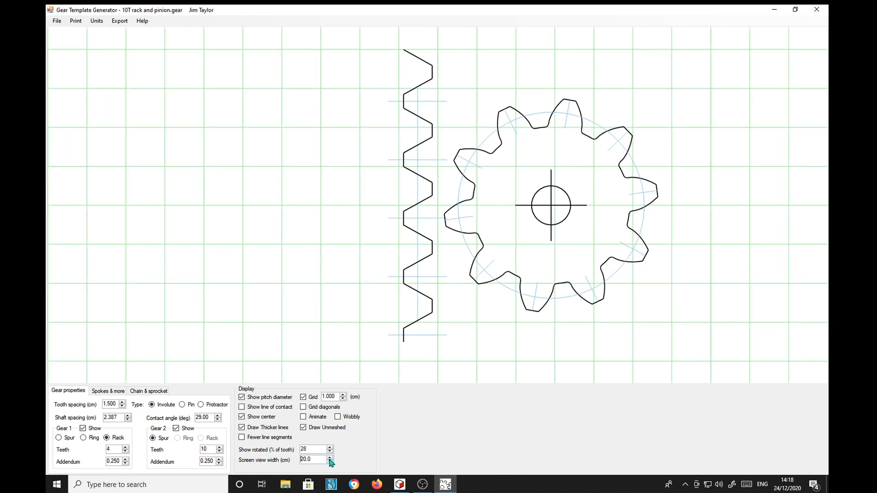
click(330, 458)
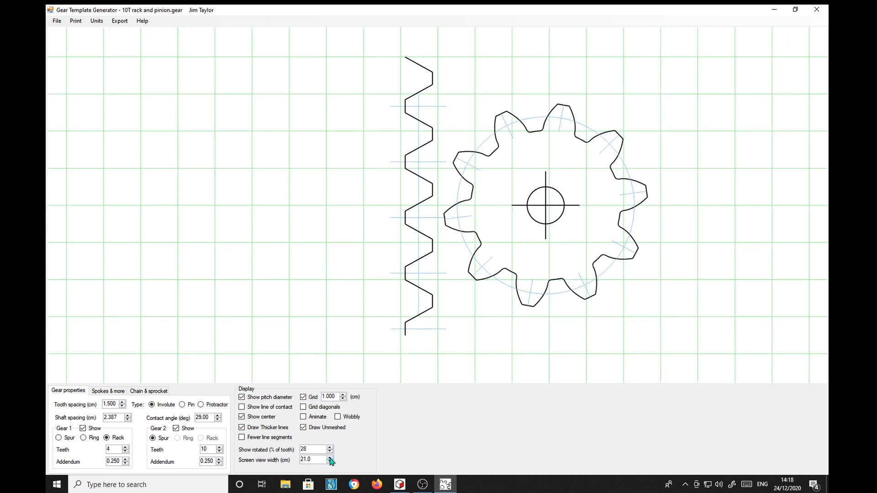
click(330, 458)
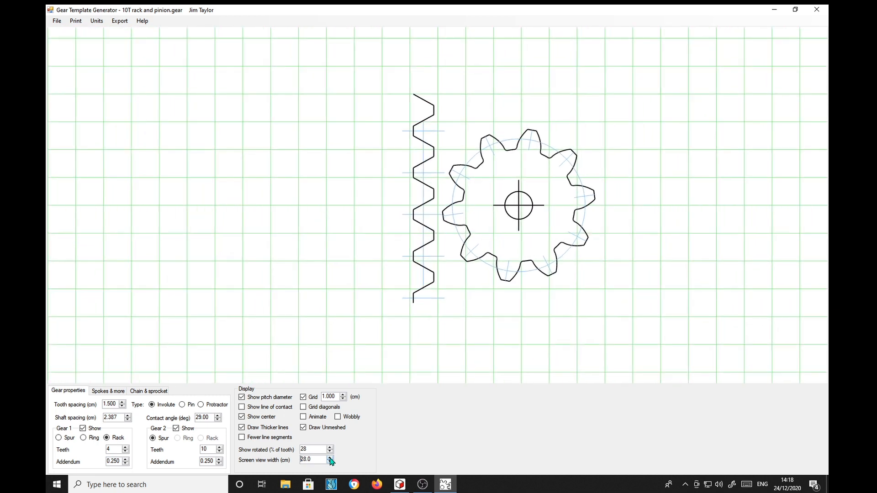
click(330, 458)
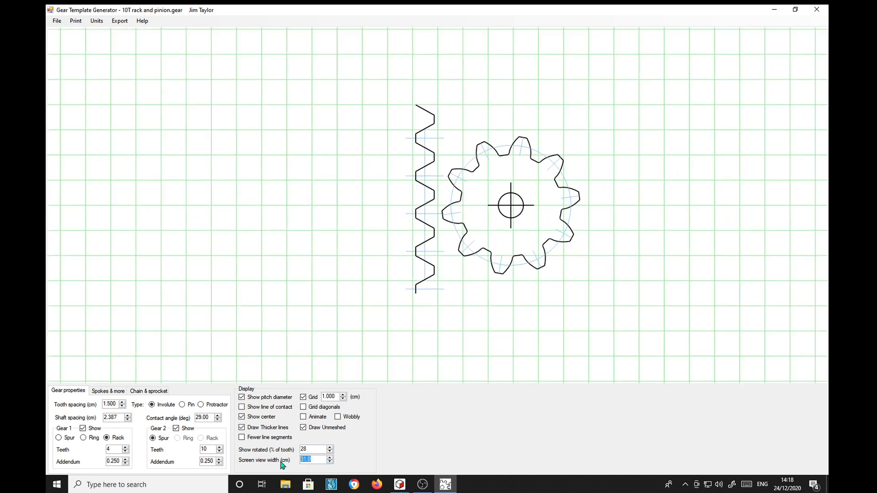
text(100)
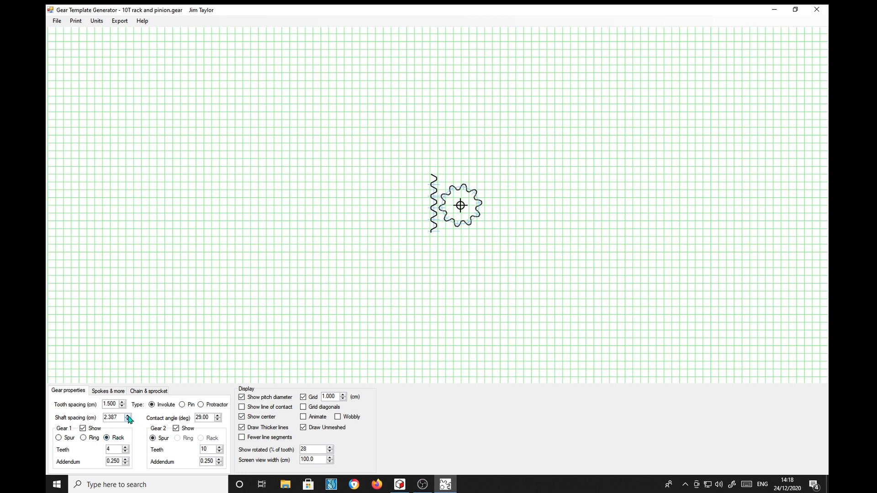
Raise the shaft spacing to 16.187 cm so the rack and pinion fill the view
click(128, 416)
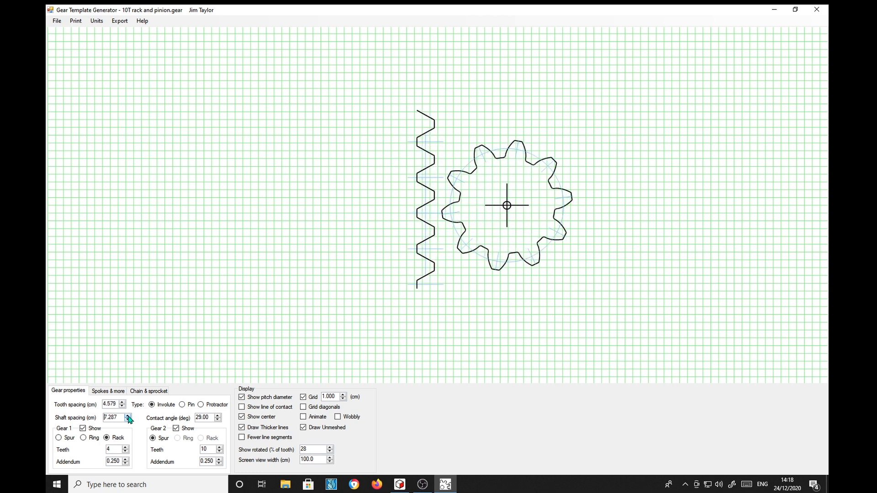
click(127, 416)
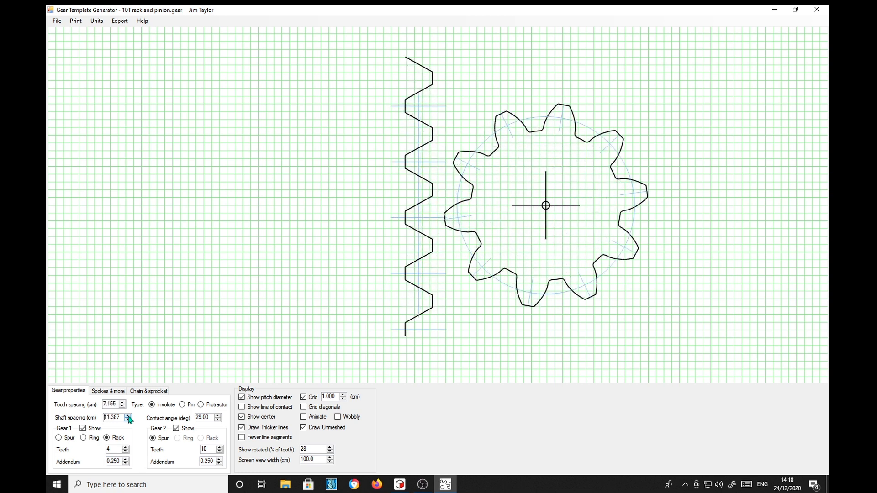
click(128, 416)
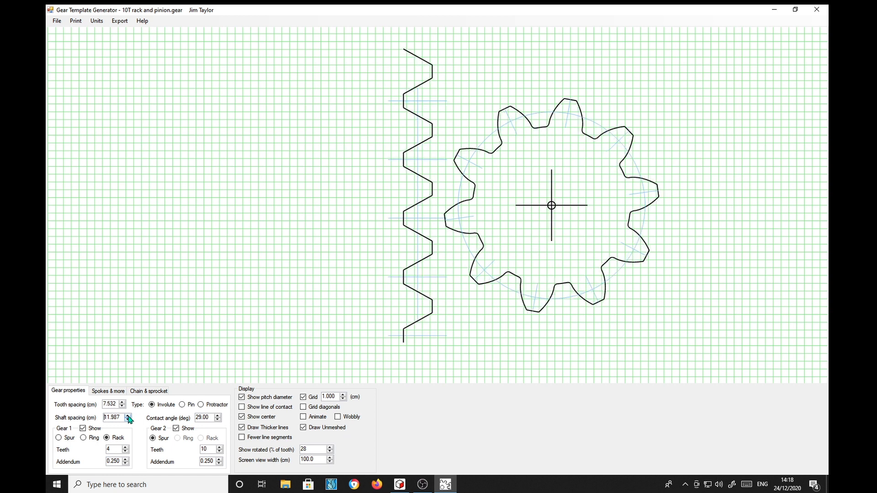
click(128, 416)
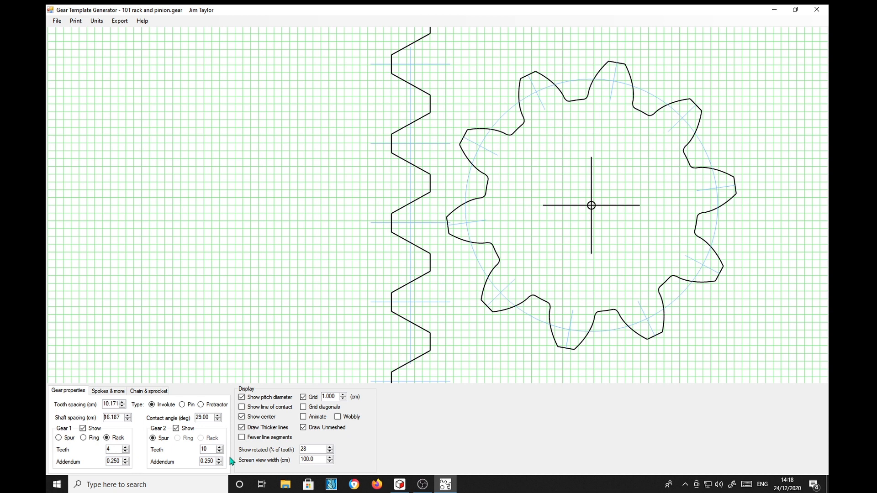
mouse_move(453, 443)
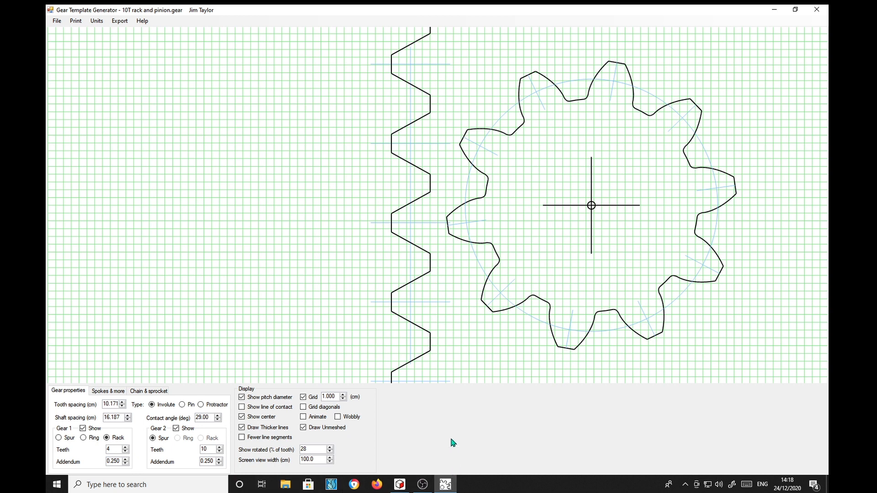
click(304, 428)
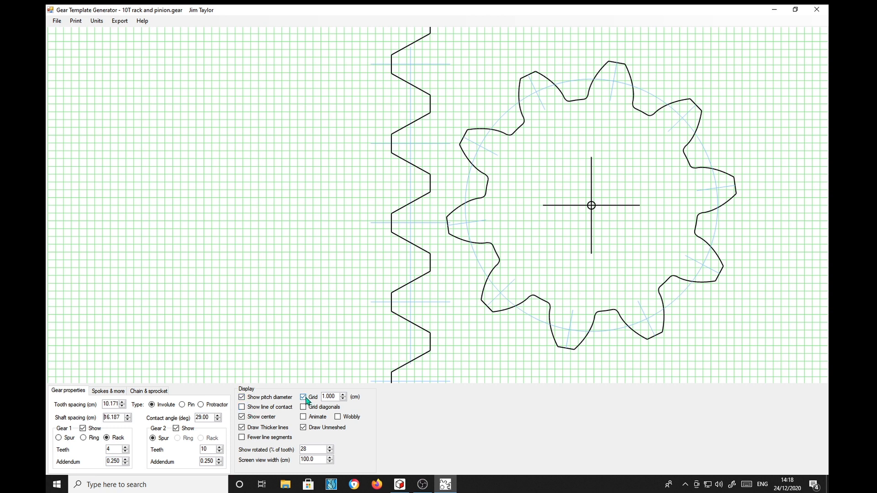
Turn off the background grid and the pitch diameter markings, leaving plain outlines
click(303, 397)
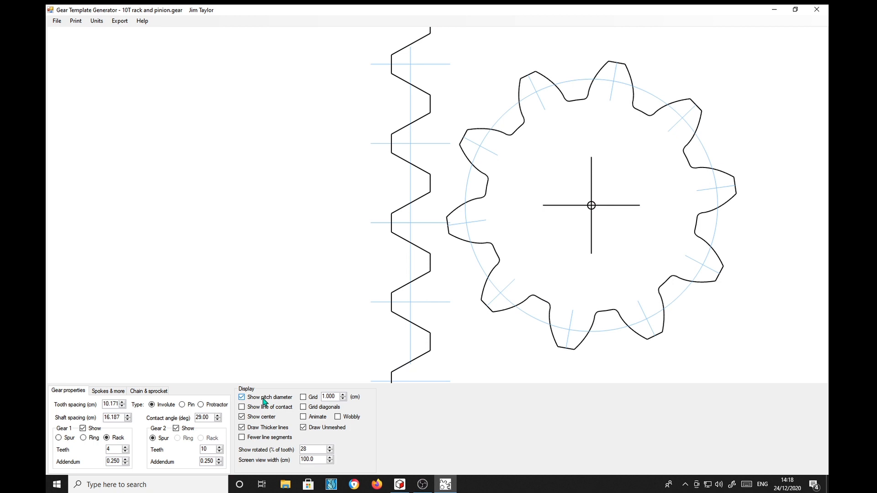
click(241, 397)
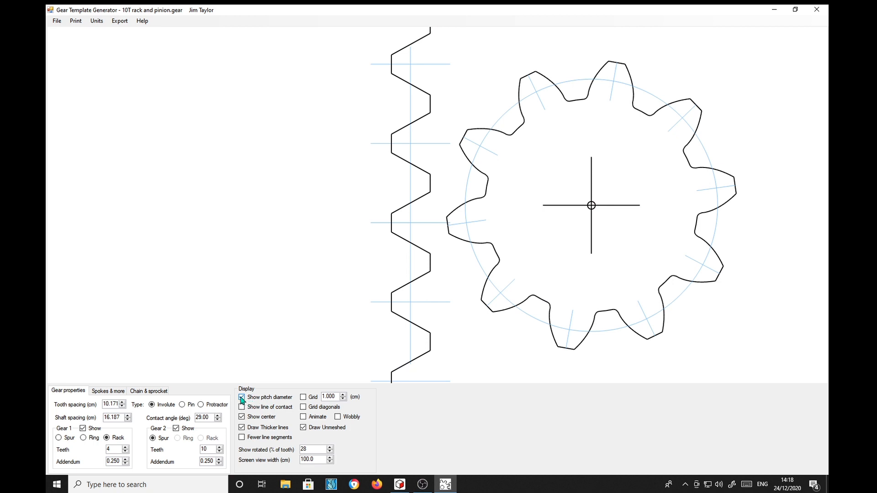
click(241, 397)
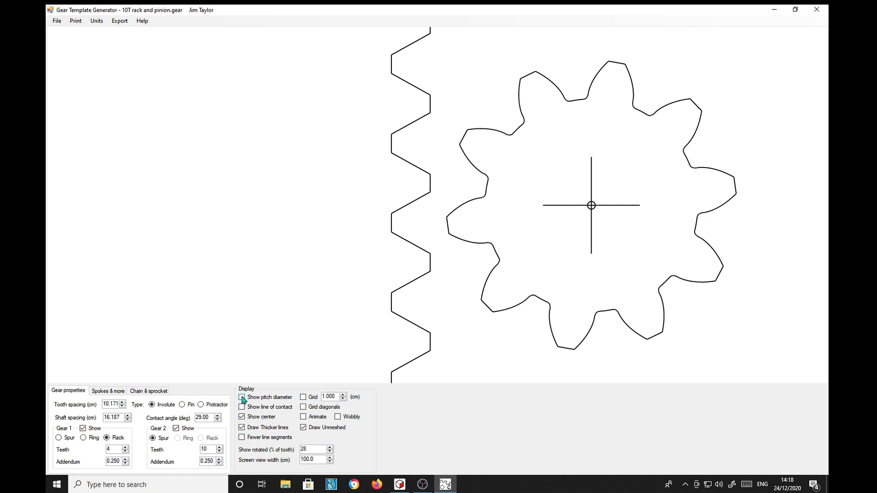
click(241, 398)
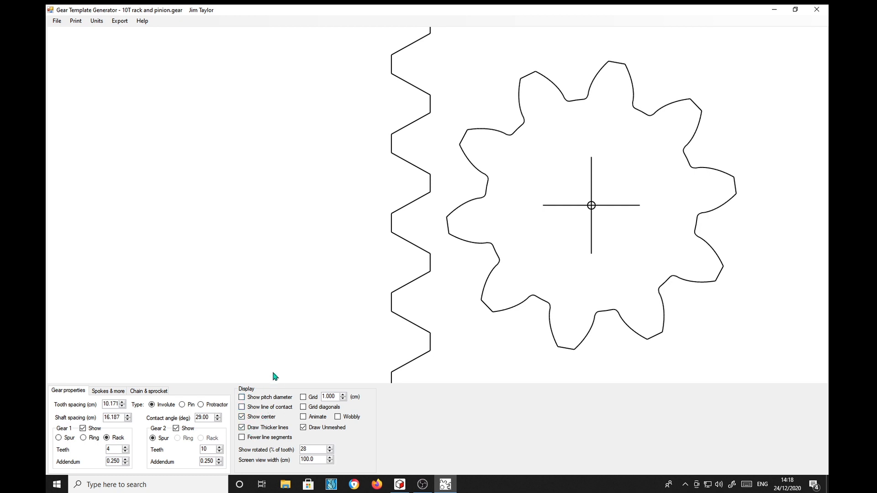
mouse_move(504, 344)
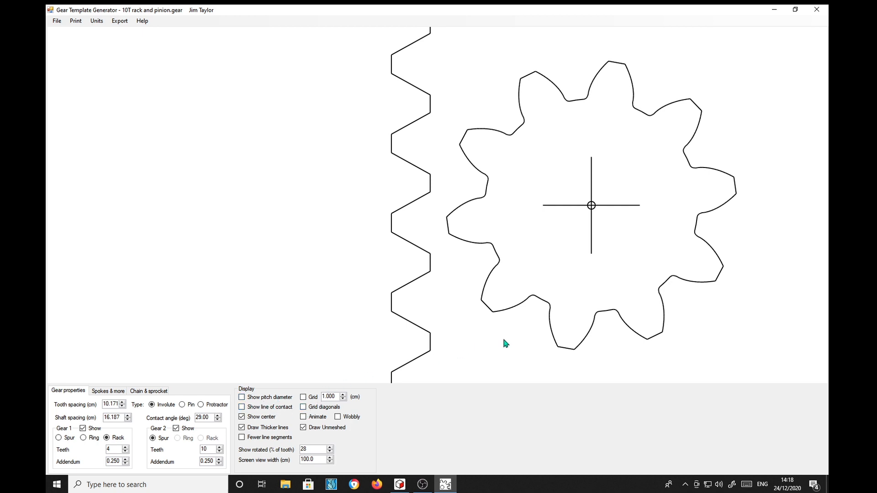
mouse_move(470, 401)
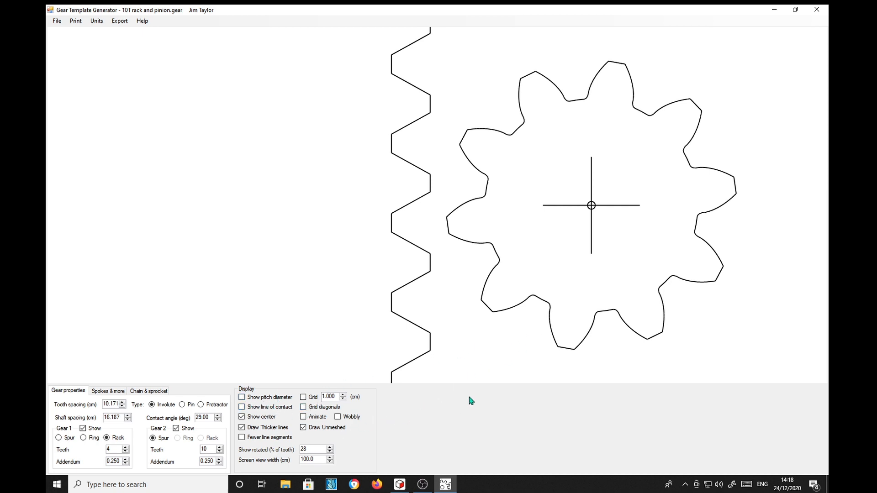
mouse_move(591, 207)
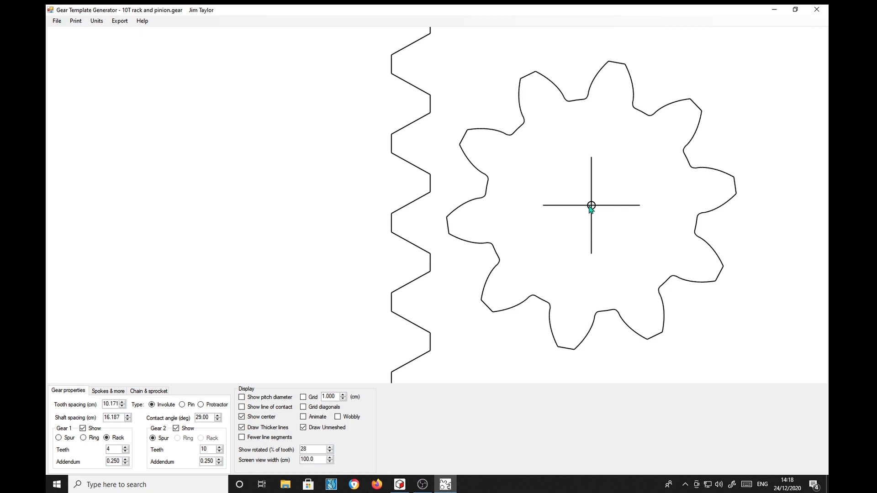
mouse_move(578, 257)
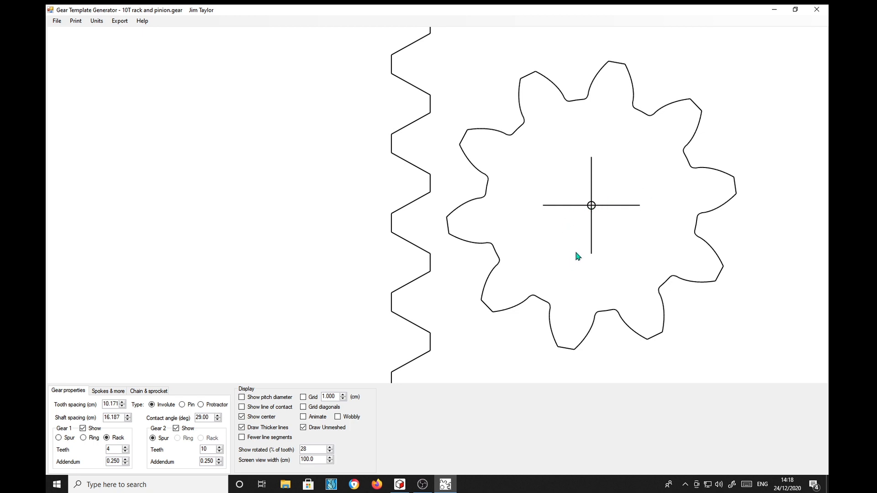
mouse_move(607, 206)
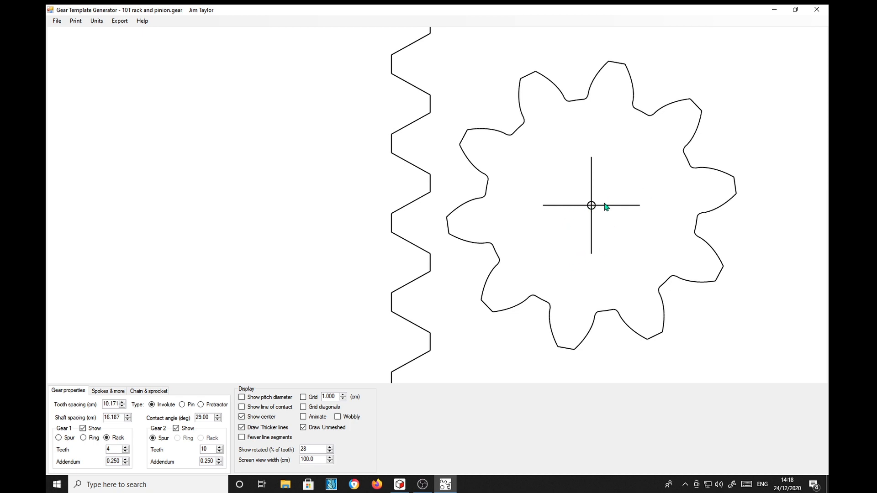
mouse_move(654, 243)
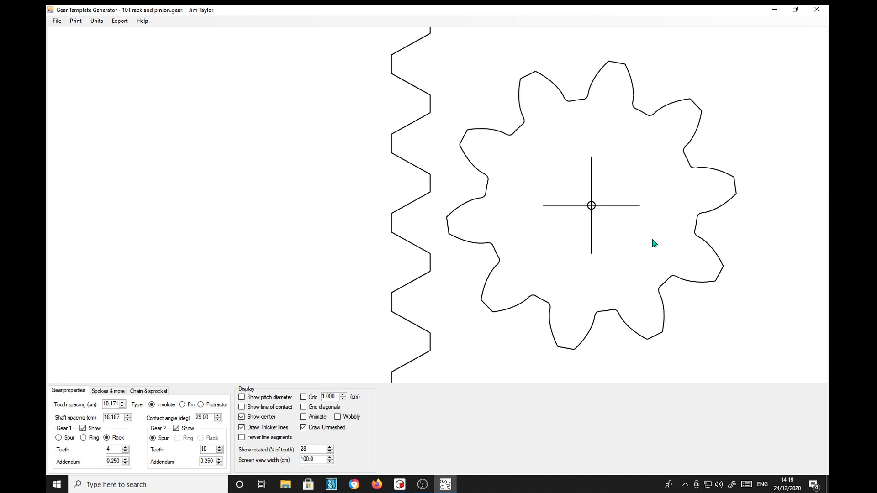
mouse_move(794, 16)
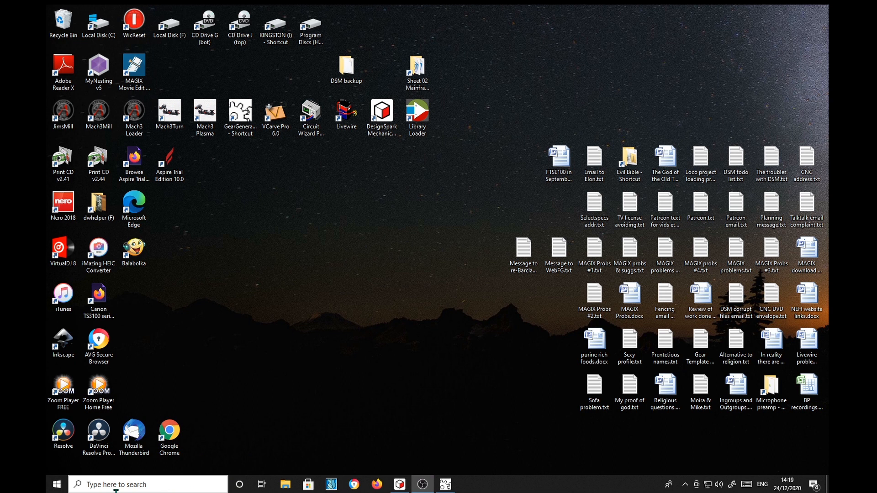
Start Photoshop and create a blank 3360 × 1050 pixel document from the Clipboard preset
click(56, 484)
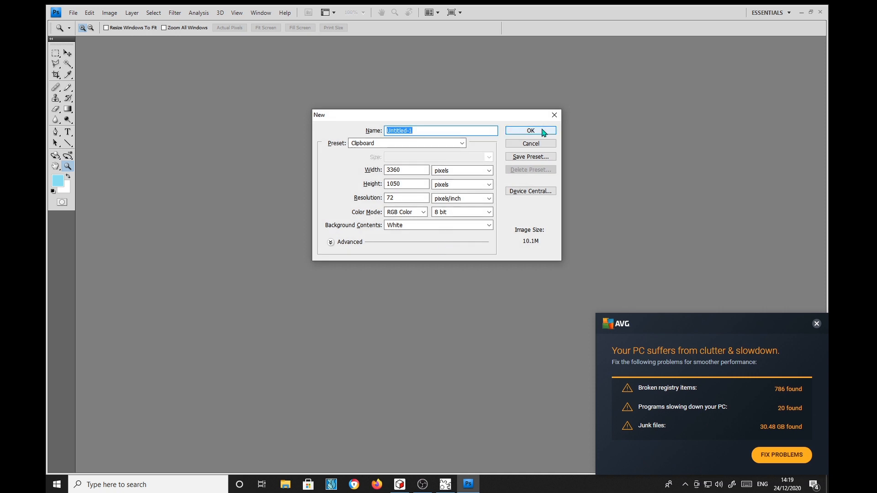
click(529, 130)
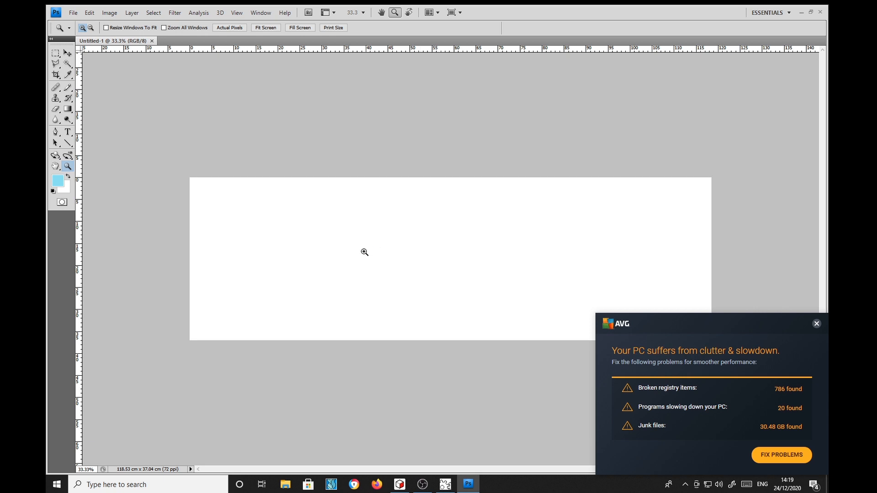
mouse_move(384, 217)
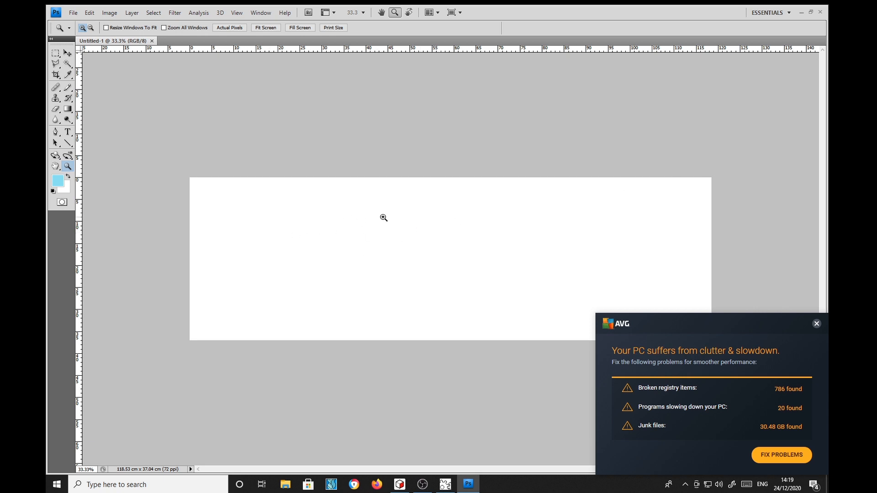
mouse_move(455, 243)
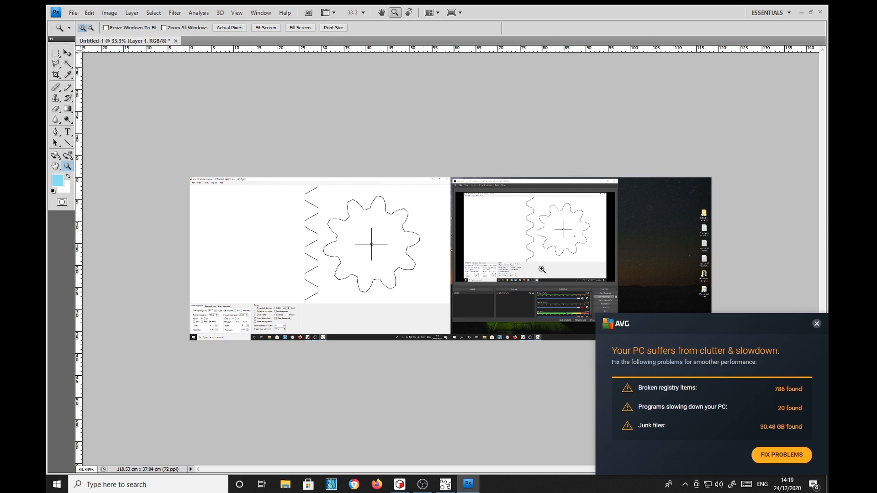
mouse_move(603, 237)
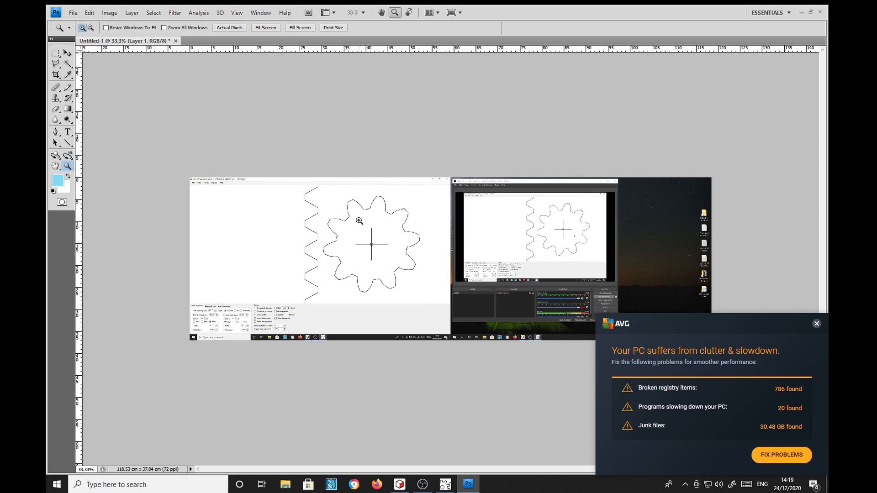
mouse_move(390, 246)
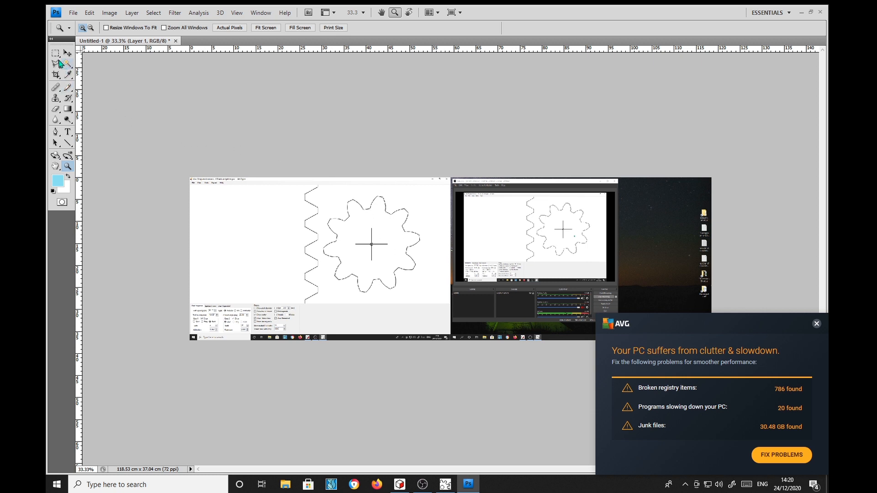
Mark a rectangular marquee around the rack and gear outline in the pasted screenshot
click(55, 53)
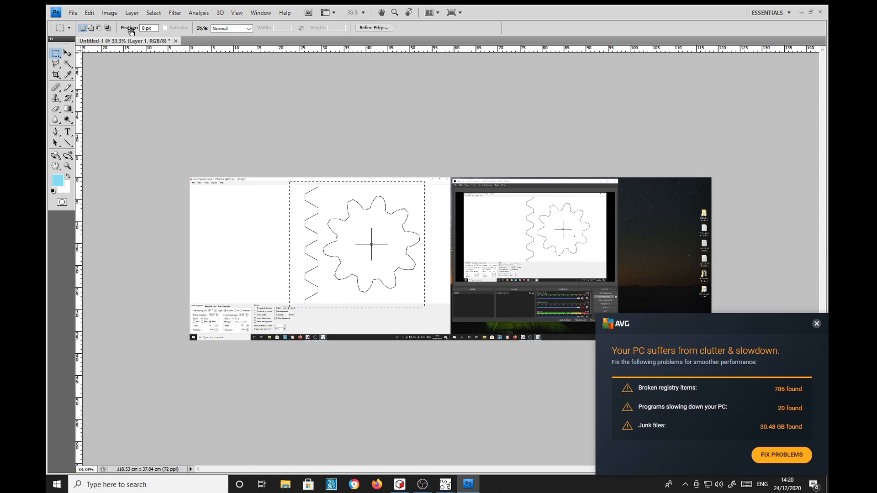
click(110, 12)
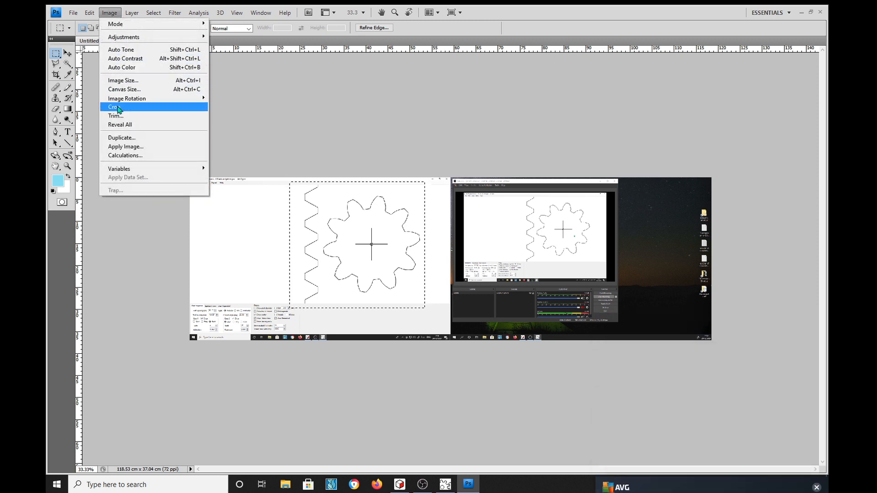
Crop the image to the marked rack-and-pinion rectangle, 30.8 × 28.79 cm, and zoom to 100%
click(113, 107)
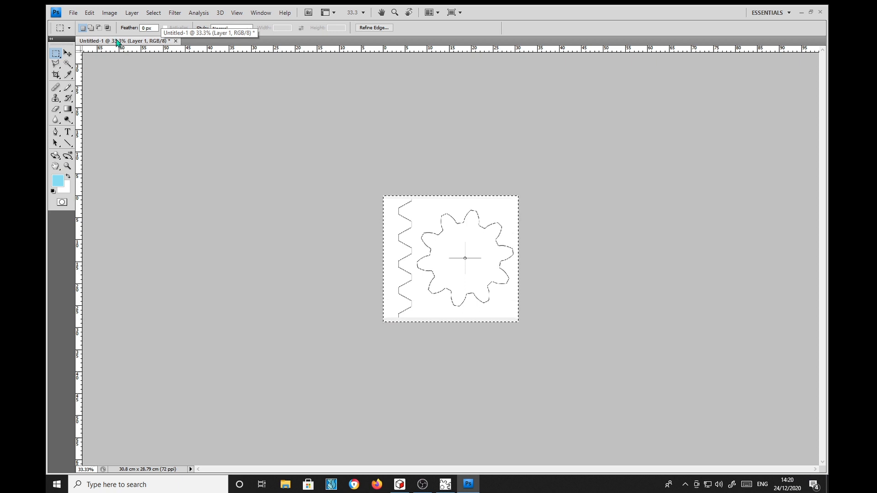
mouse_move(110, 207)
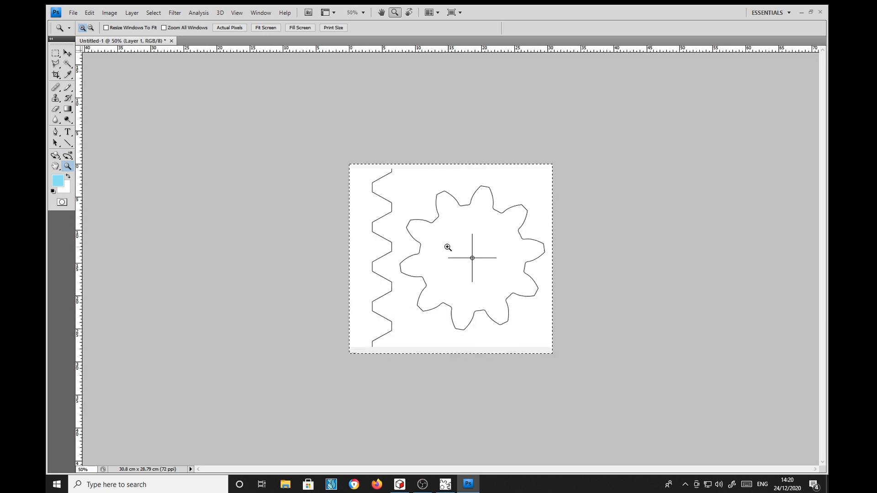
click(448, 248)
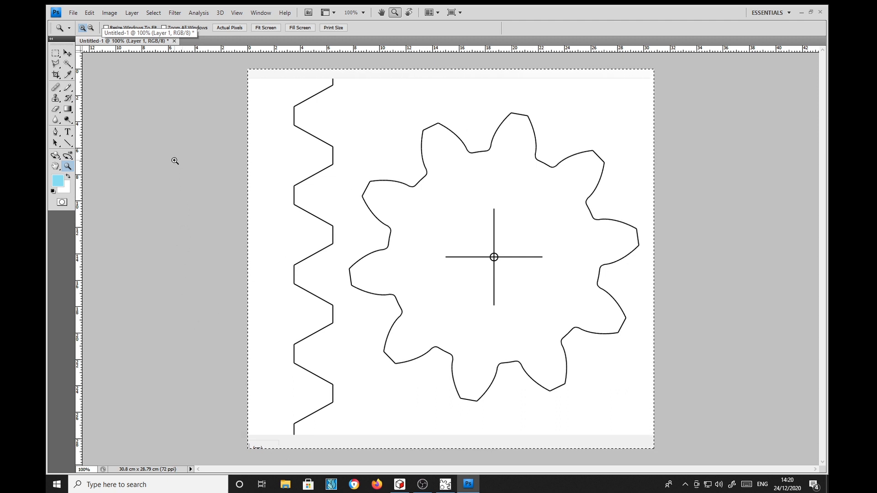
click(73, 12)
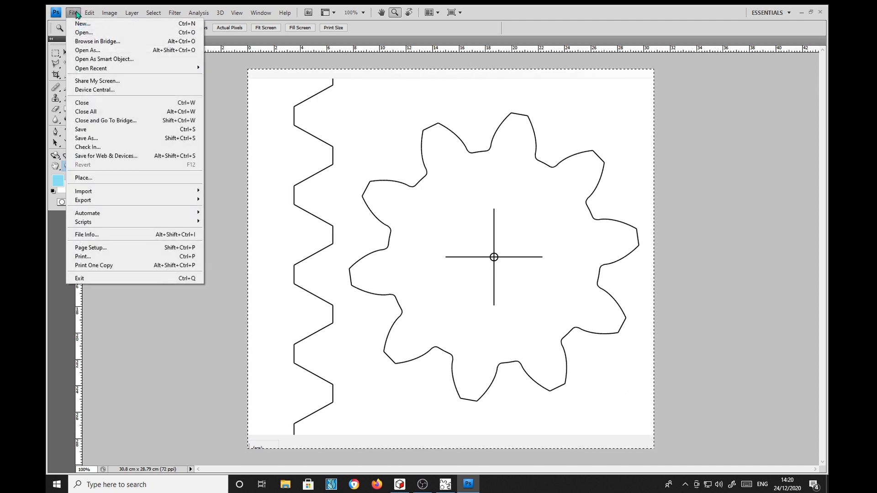
mouse_move(98, 165)
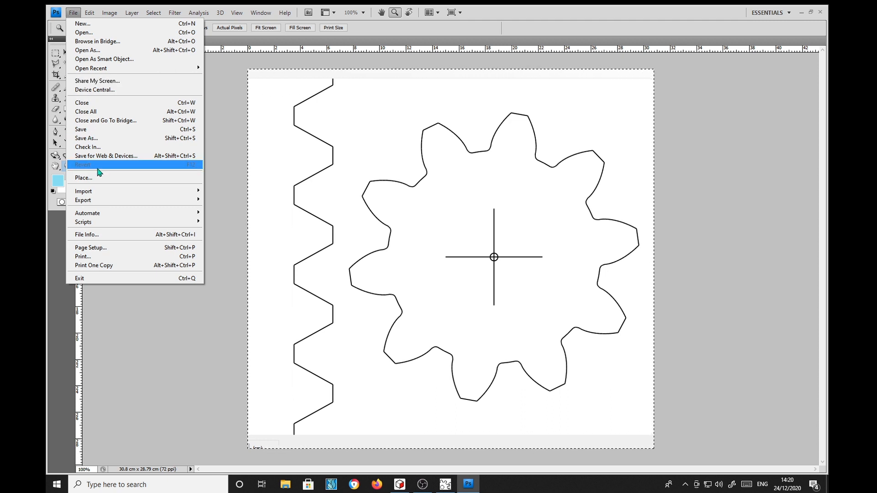
mouse_move(86, 138)
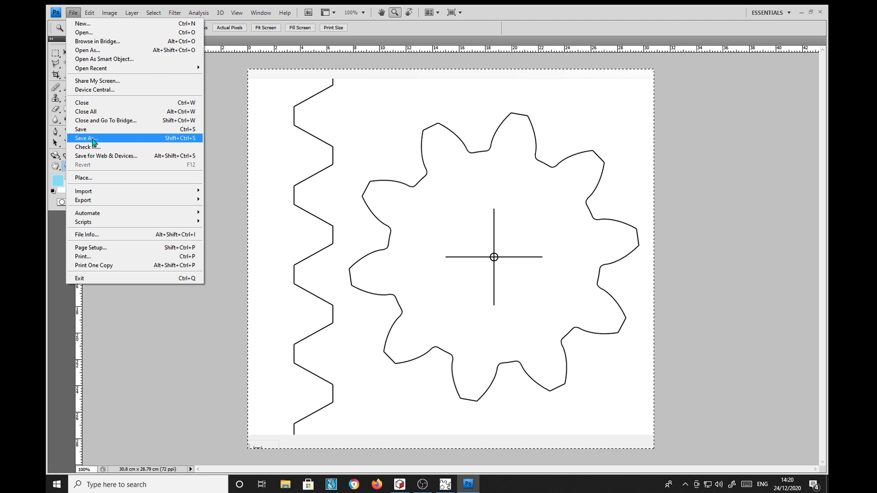
mouse_move(106, 156)
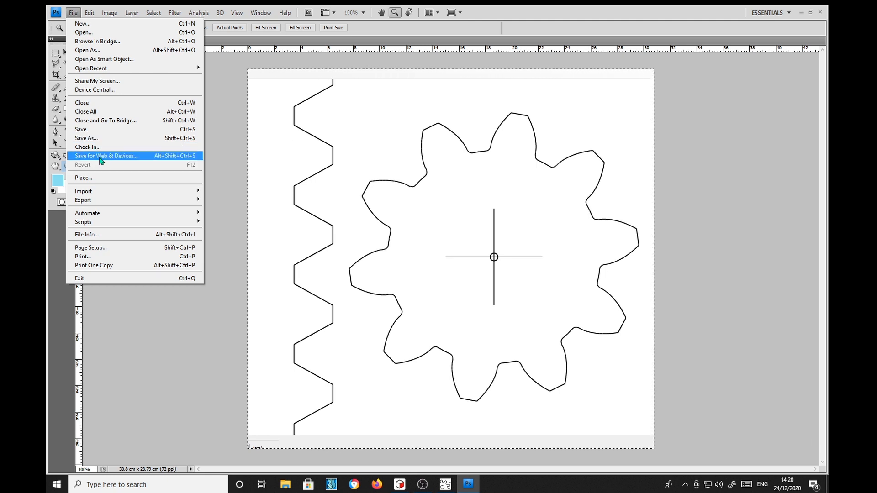
Export via Save for Web with the JPEG High preset and go up one level to the Legacy Wills folder
click(106, 156)
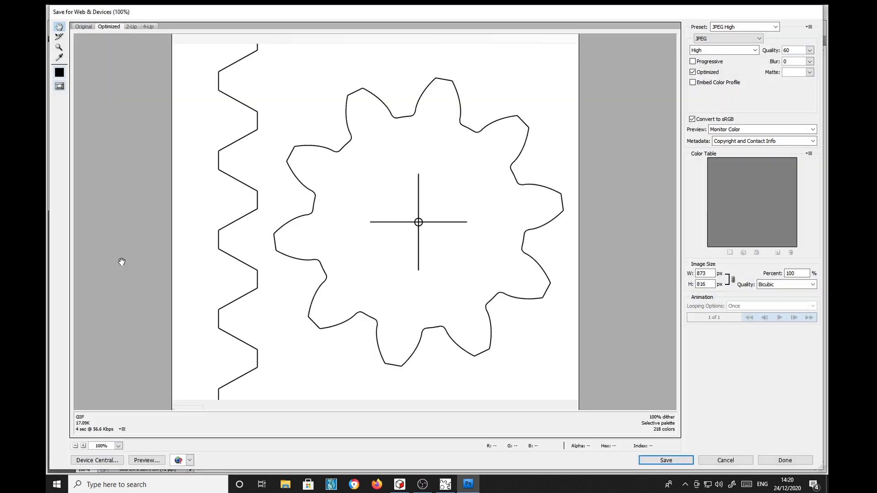
mouse_move(605, 304)
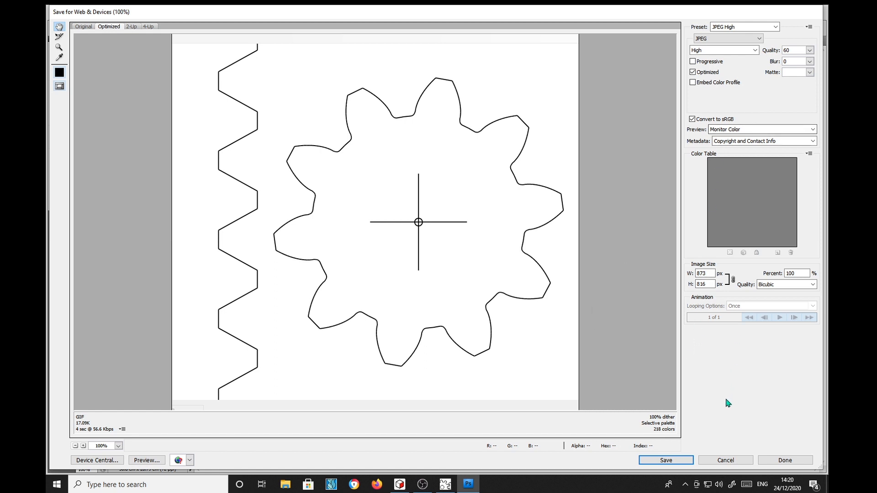
click(665, 460)
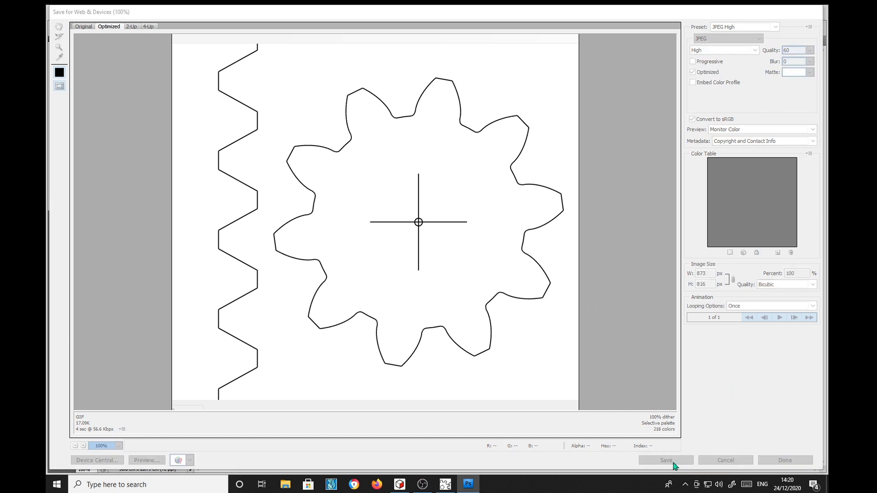
click(665, 460)
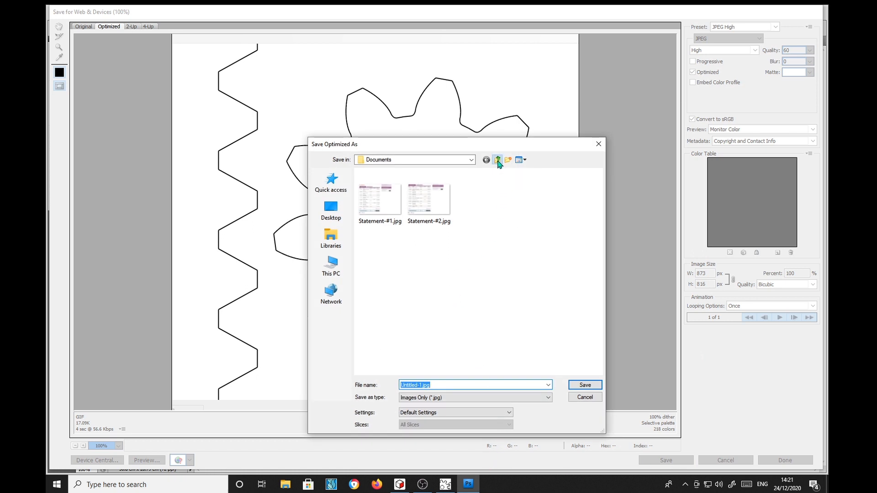
click(497, 159)
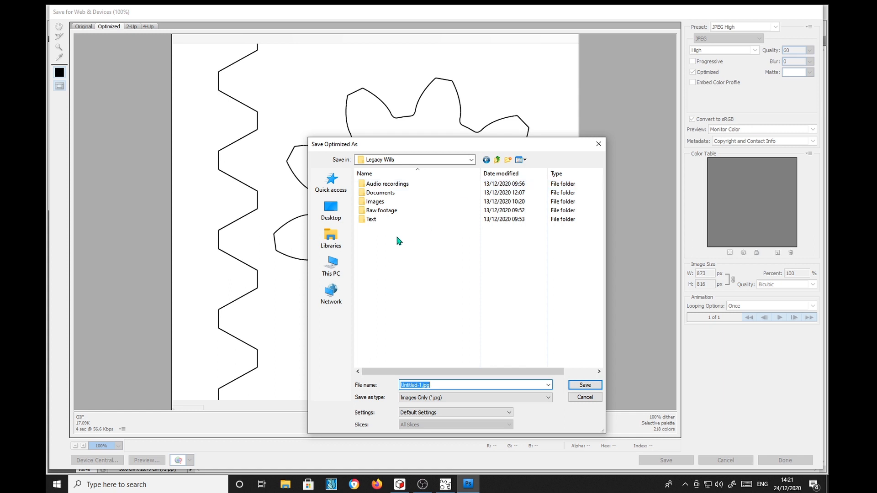
Browse to Data > Designspark stuff > Tutorials > Worm and Wheel > Images
click(470, 159)
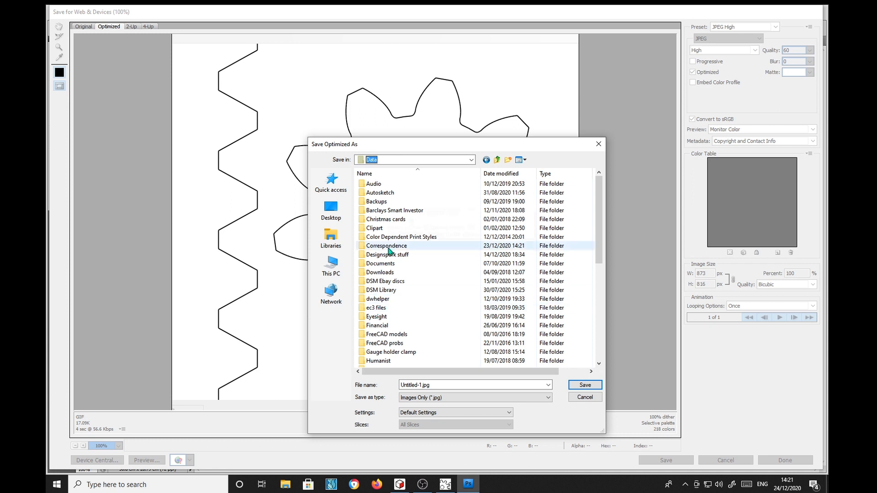
double_click(387, 255)
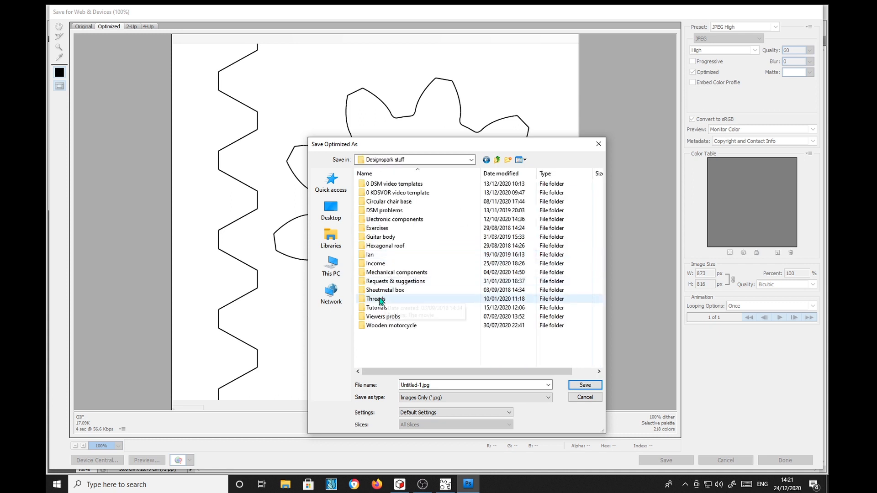
double_click(377, 307)
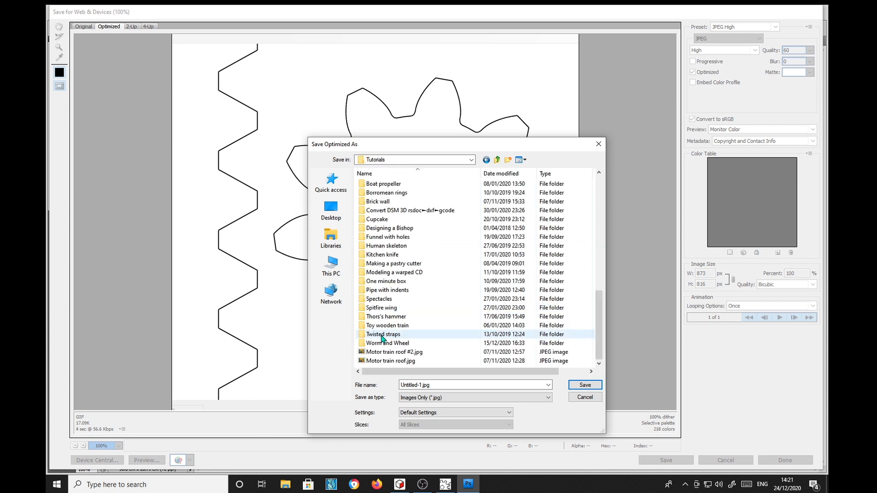
double_click(386, 343)
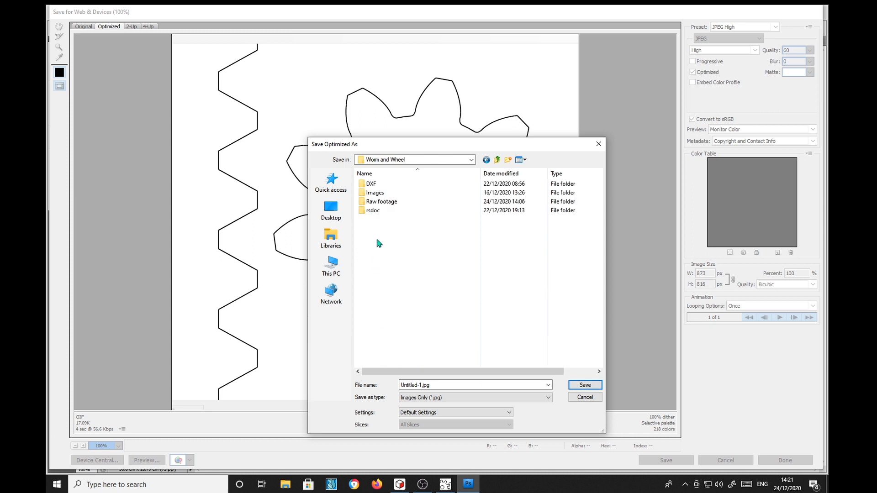
mouse_move(373, 193)
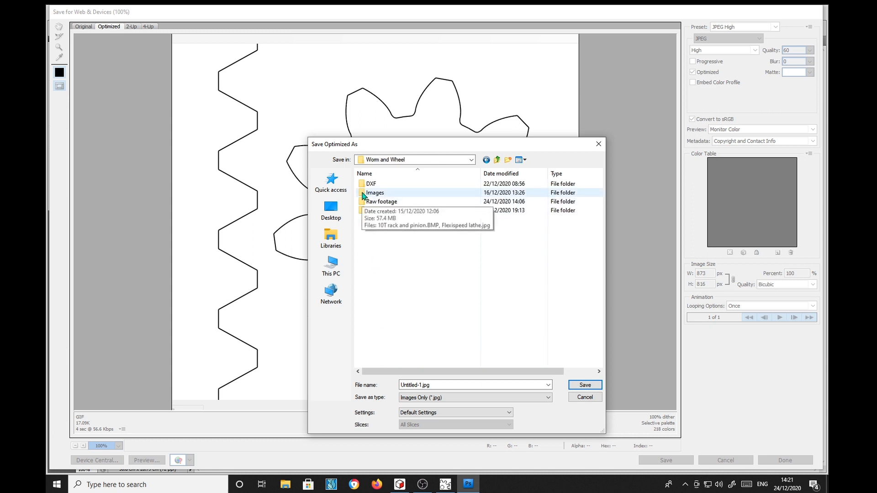
double_click(373, 193)
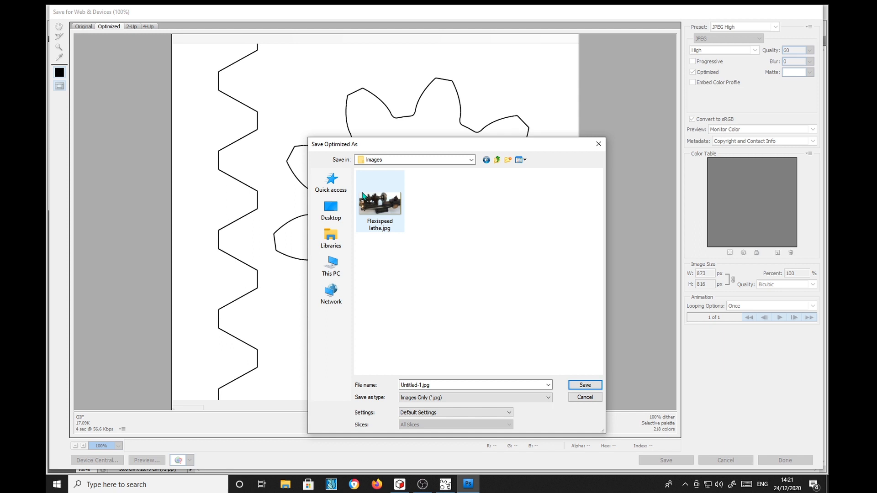
Save the outline there as Worm and Wheel.jpg
click(473, 385)
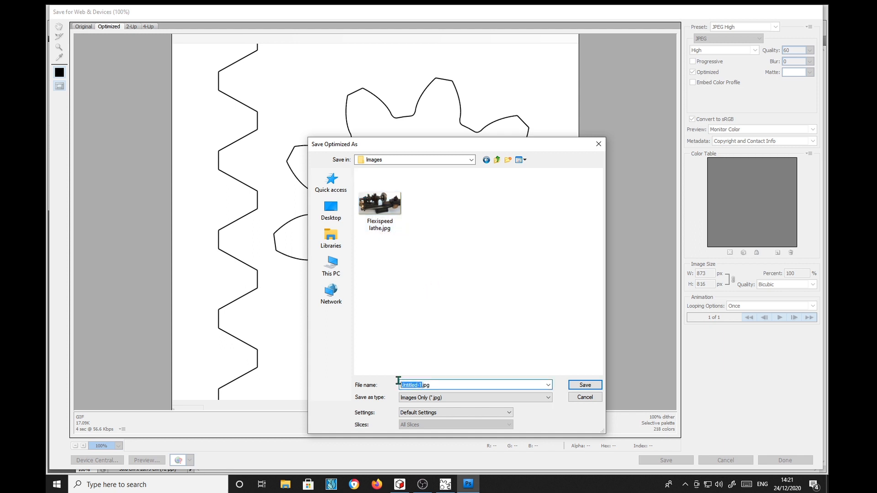
mouse_move(495, 297)
text(Worm and Wheel)
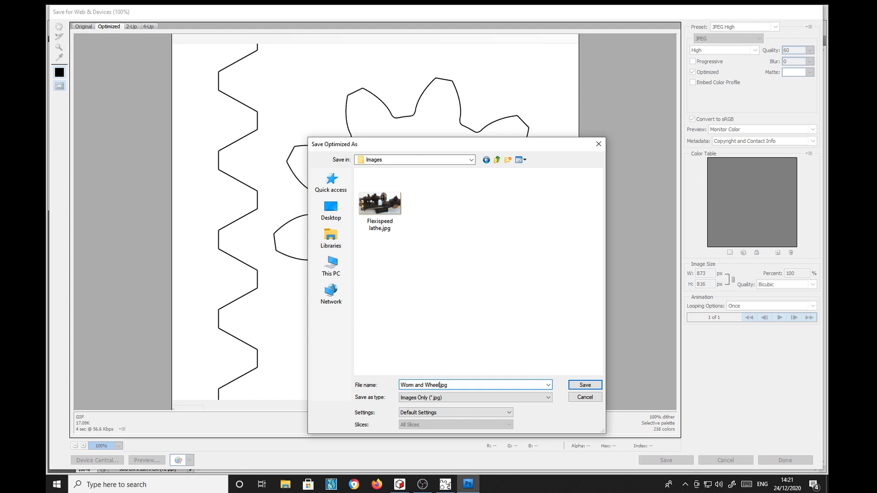
click(584, 385)
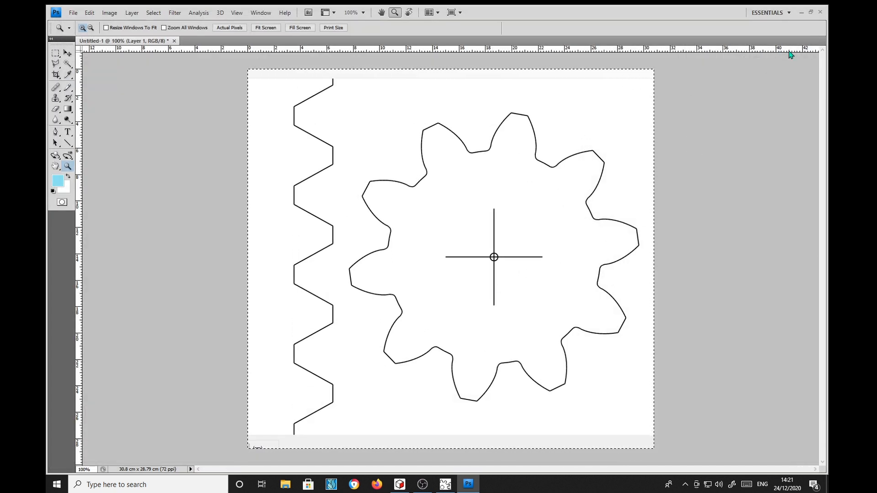
Quit Photoshop discarding the document changes and launch DesignSpark Mechanical from the desktop
click(819, 11)
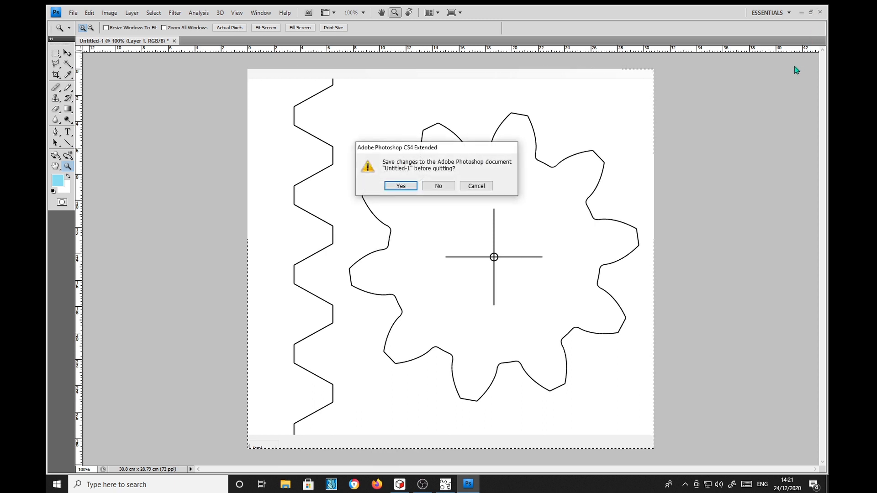
click(438, 185)
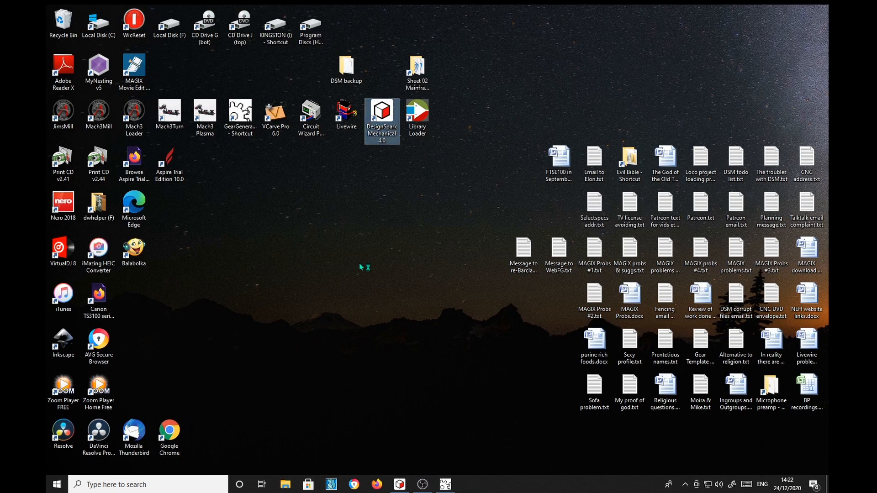
mouse_move(360, 267)
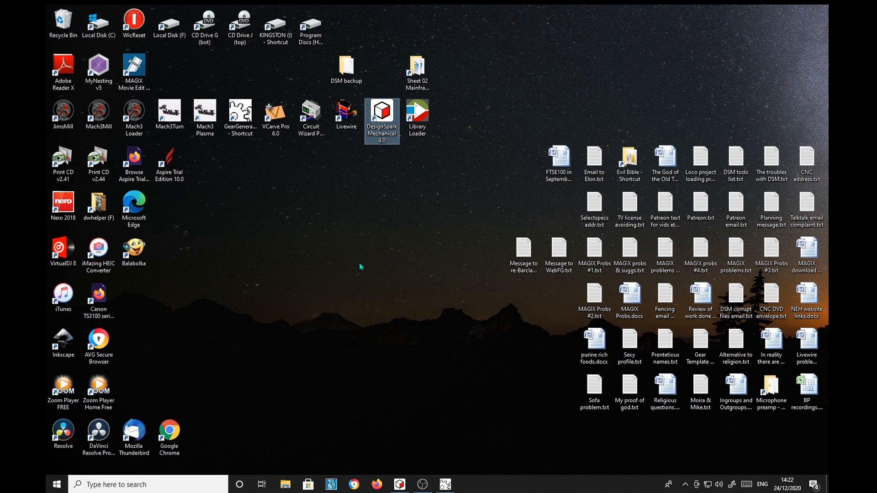
double_click(382, 115)
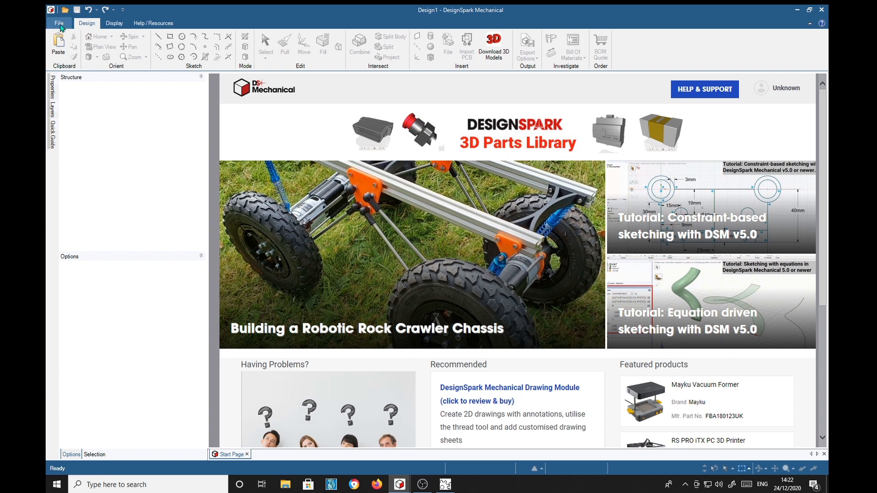
Create a new blank design via File > New and show the empty Design2 grid
click(58, 23)
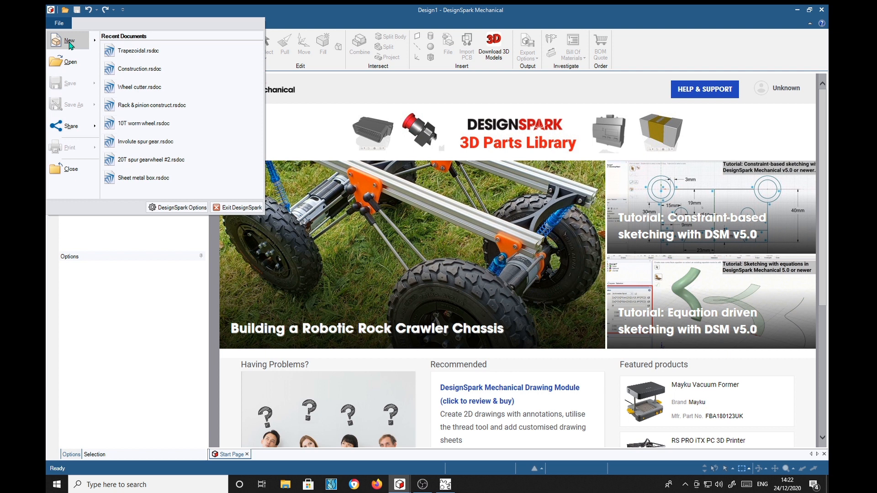
click(69, 40)
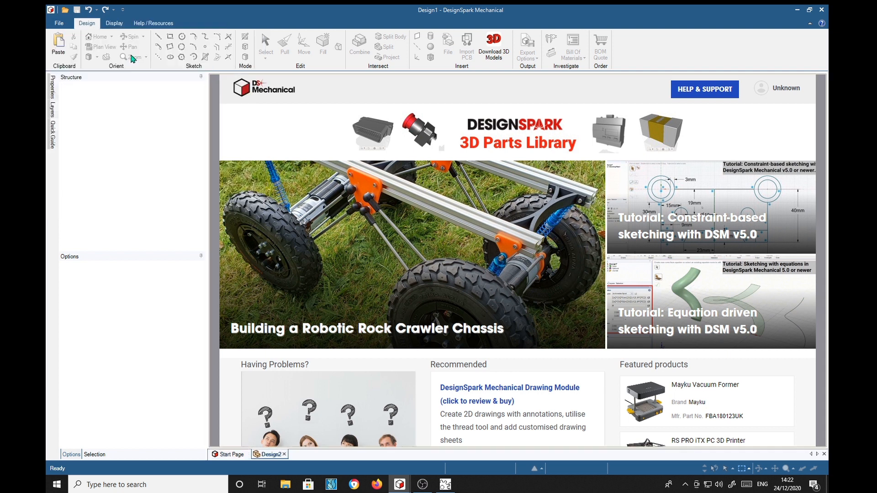
click(269, 454)
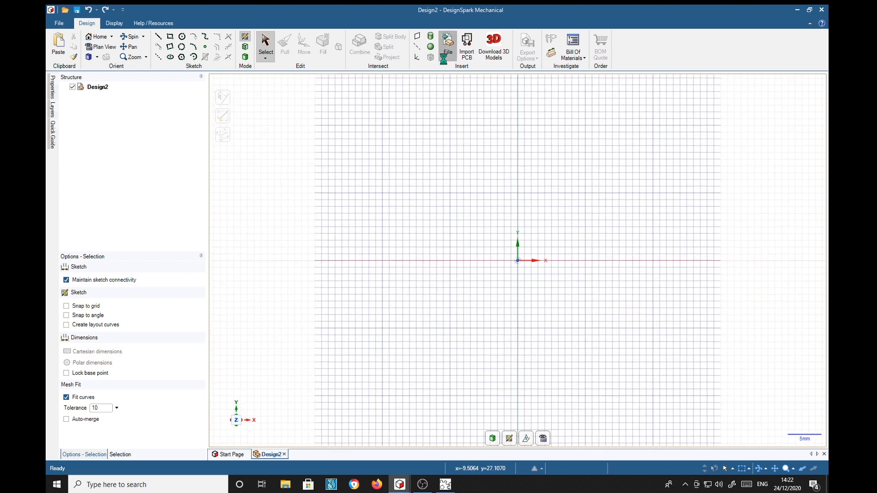
Insert Worm-and-Wheel.jpg from the Worm and Wheel Images folder onto the Design2 sketch grid
click(448, 47)
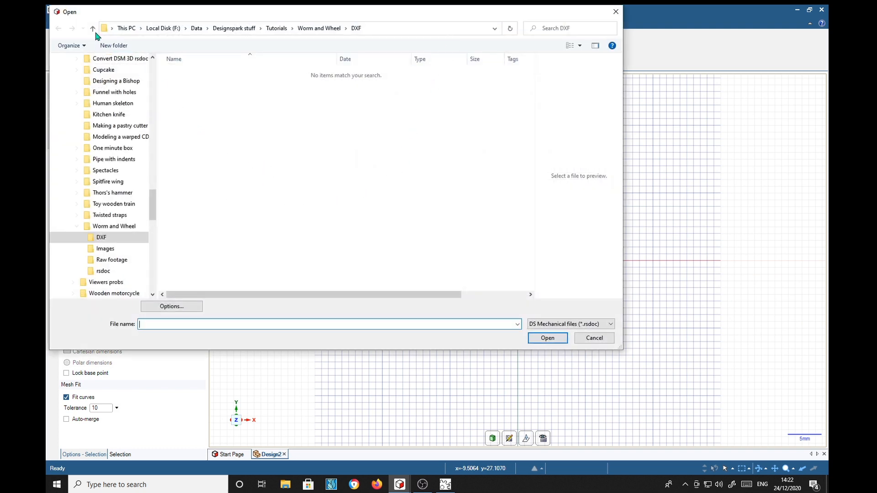
click(93, 29)
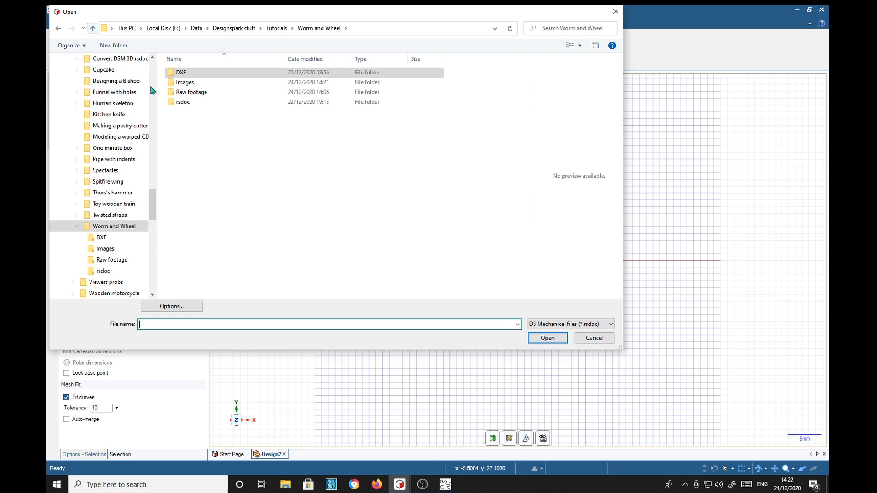
mouse_move(185, 82)
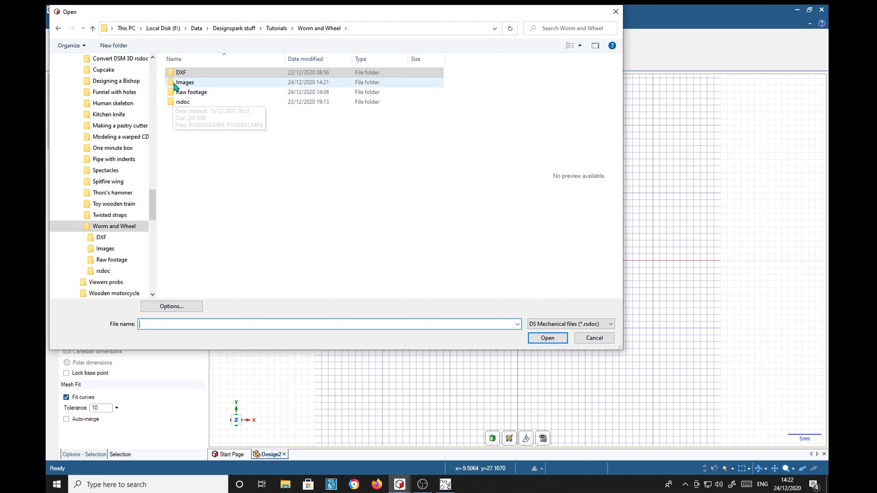
double_click(185, 82)
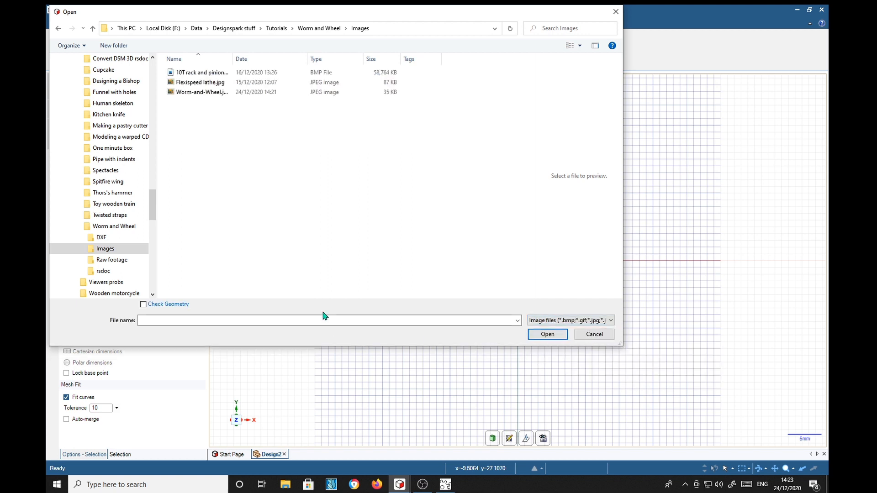
click(203, 92)
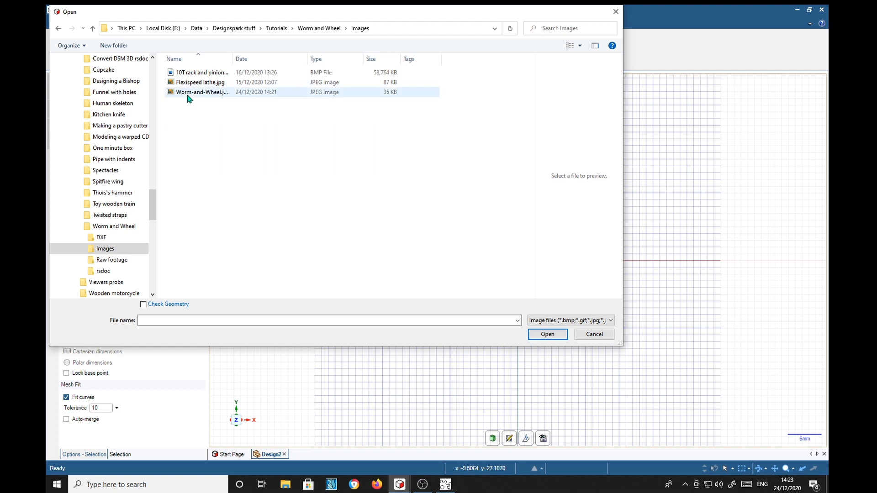
mouse_move(201, 91)
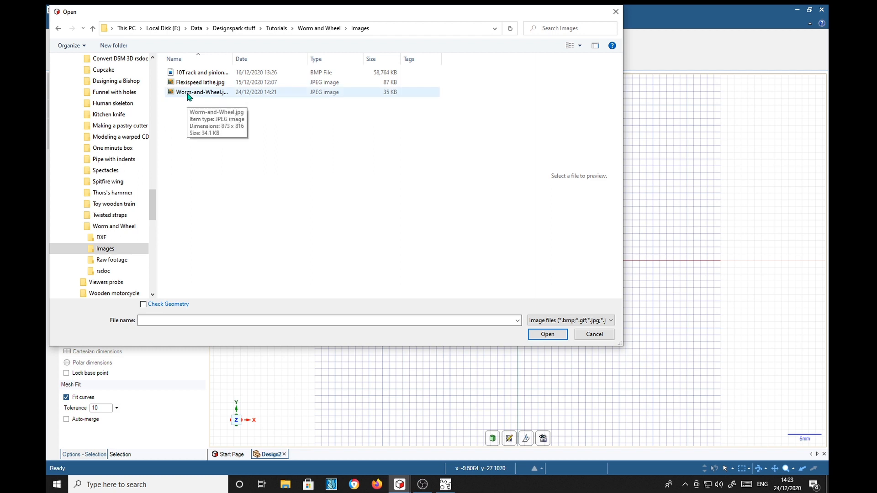
click(201, 92)
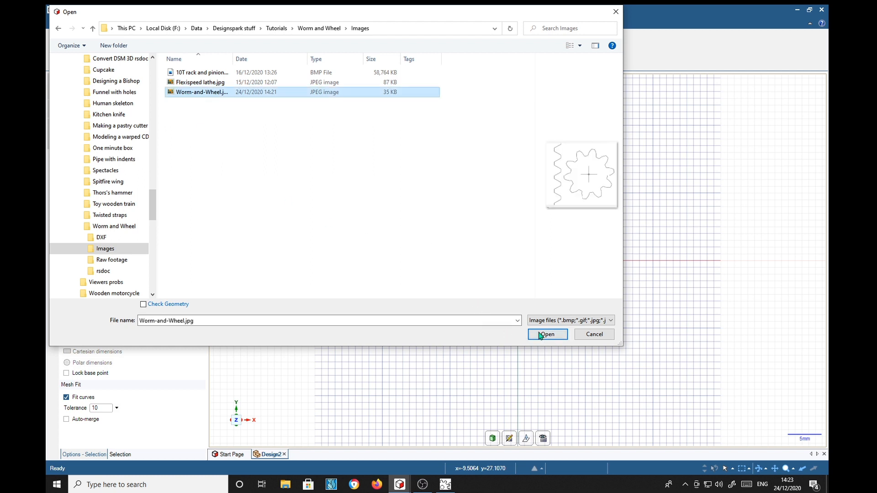
click(546, 335)
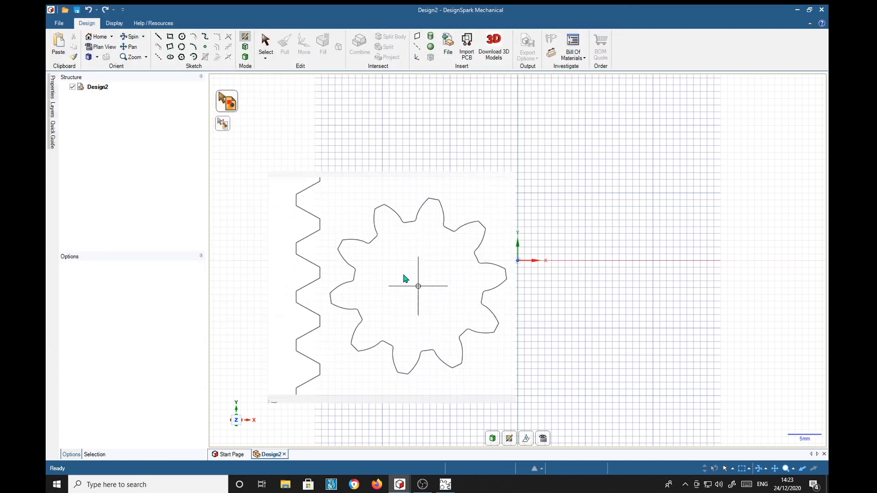